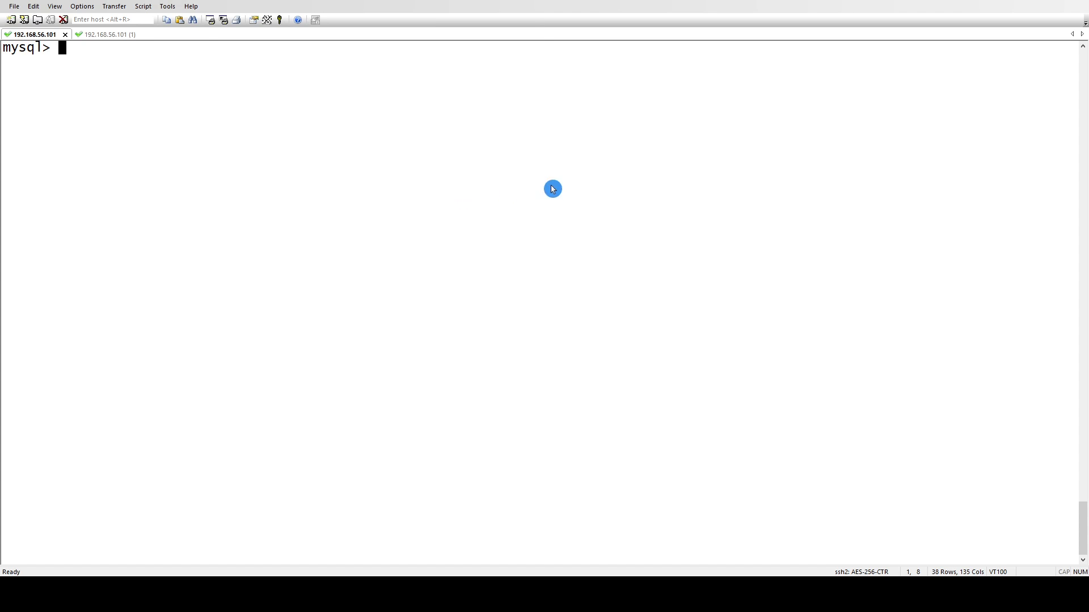
Create the report_ro role with CREATE ROLE report_ro.
text(CREATE ROLE report_ro;)
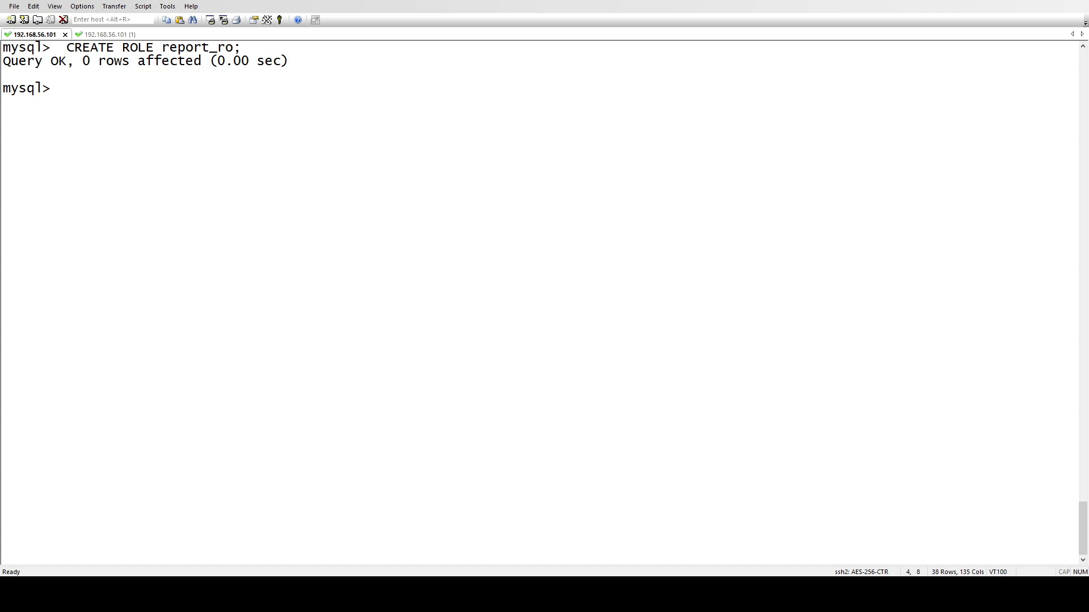
double_click(93, 50)
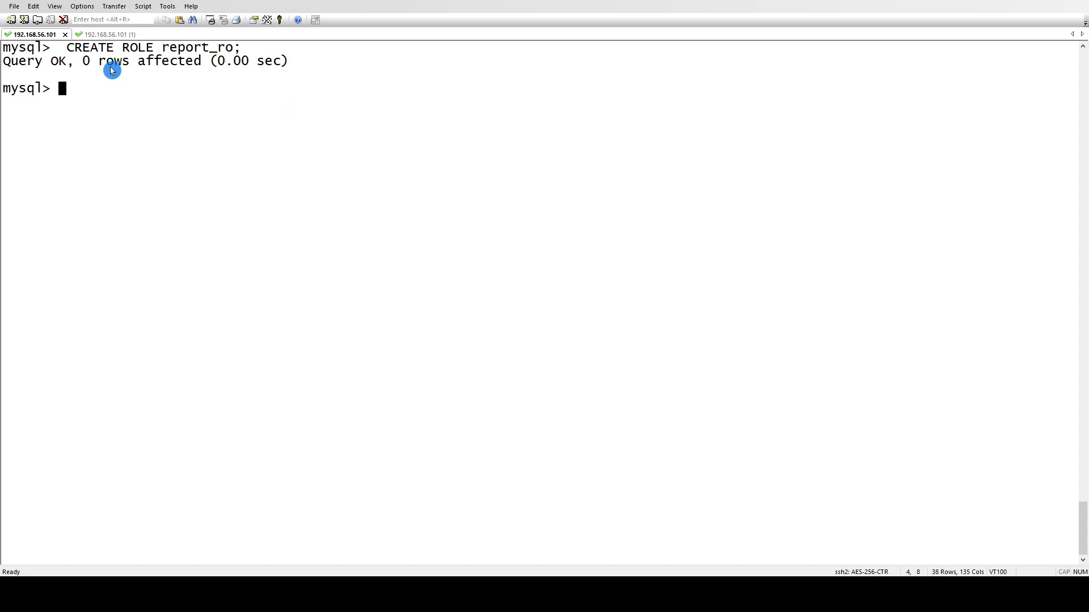
mouse_move(231, 60)
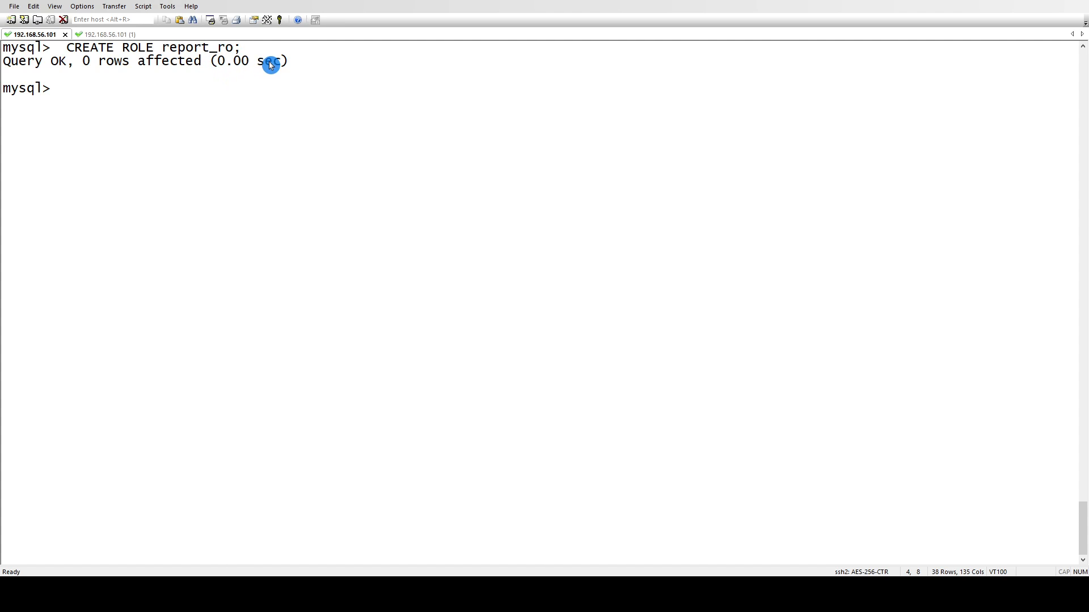
double_click(202, 48)
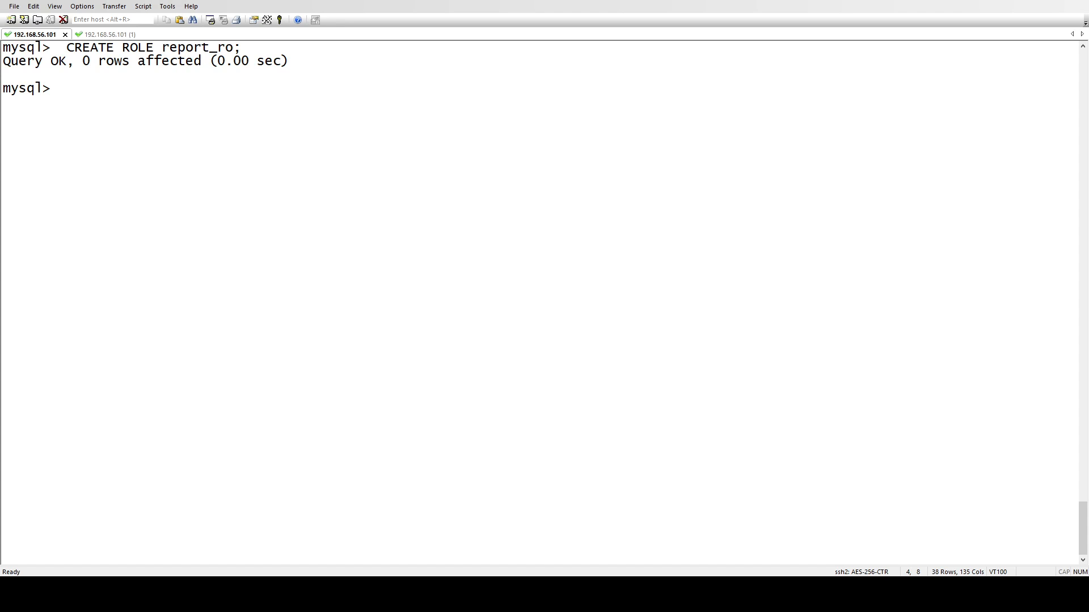
Create the app_ro, app_w and app_dev roles in one CREATE ROLE statement.
text(CREATE ROLE 'app_ro', 'app_w', 'app_dev';)
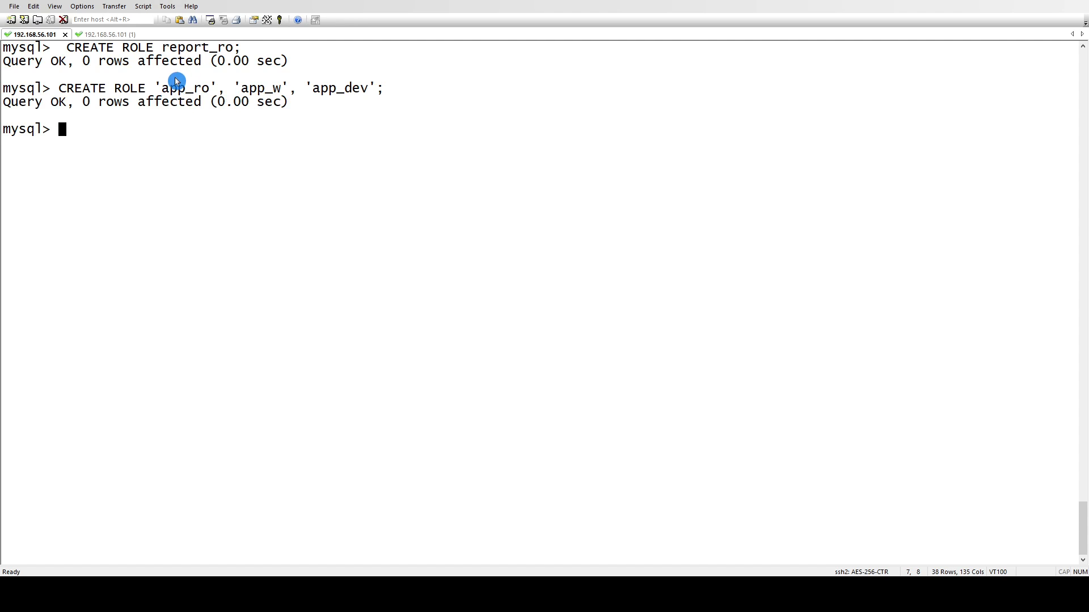
mouse_move(325, 95)
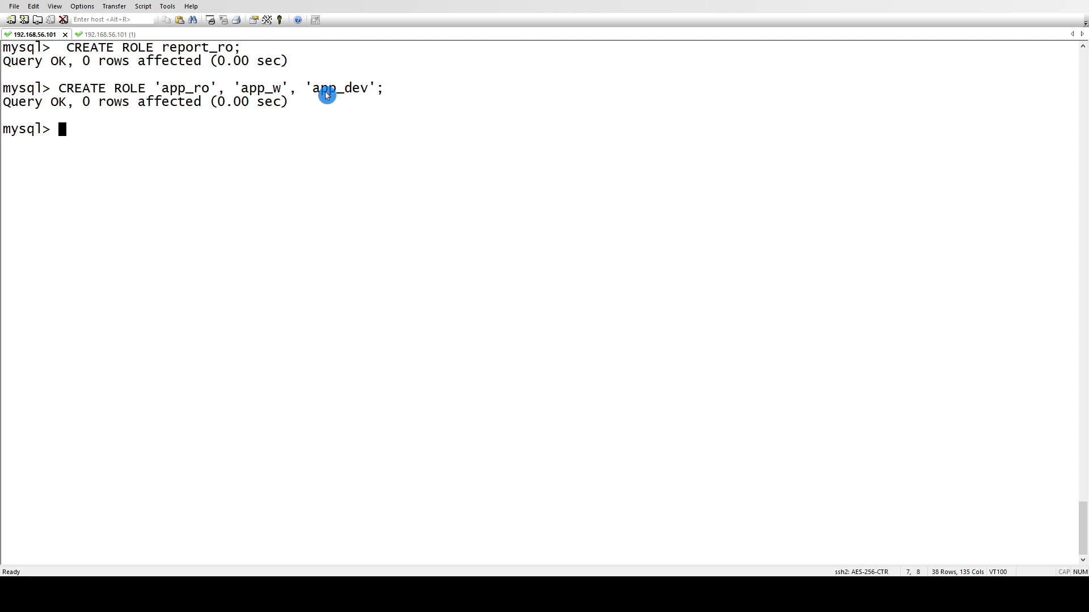
double_click(185, 88)
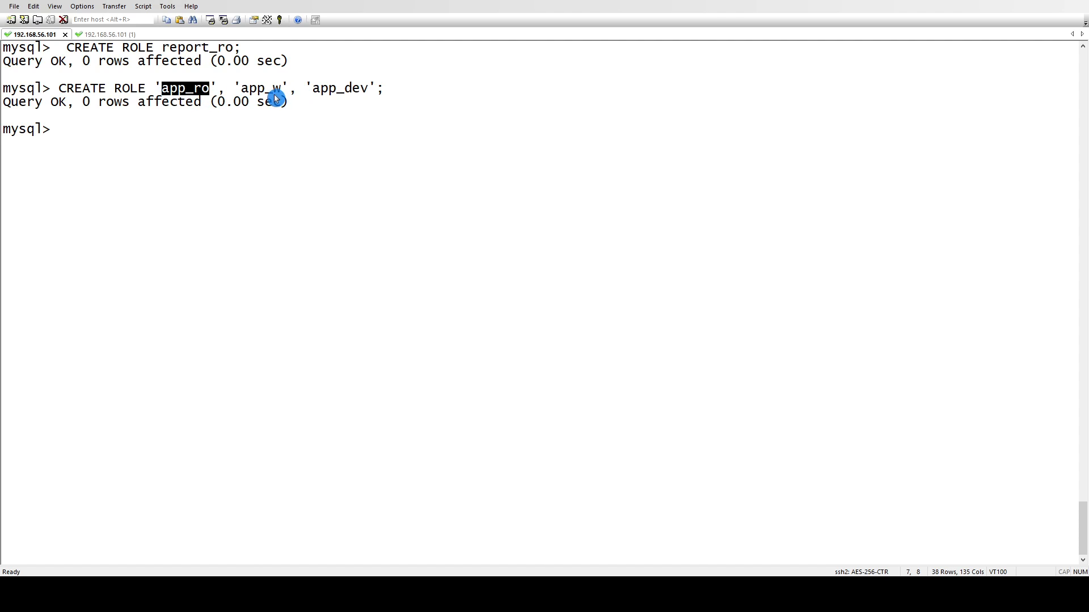
double_click(340, 88)
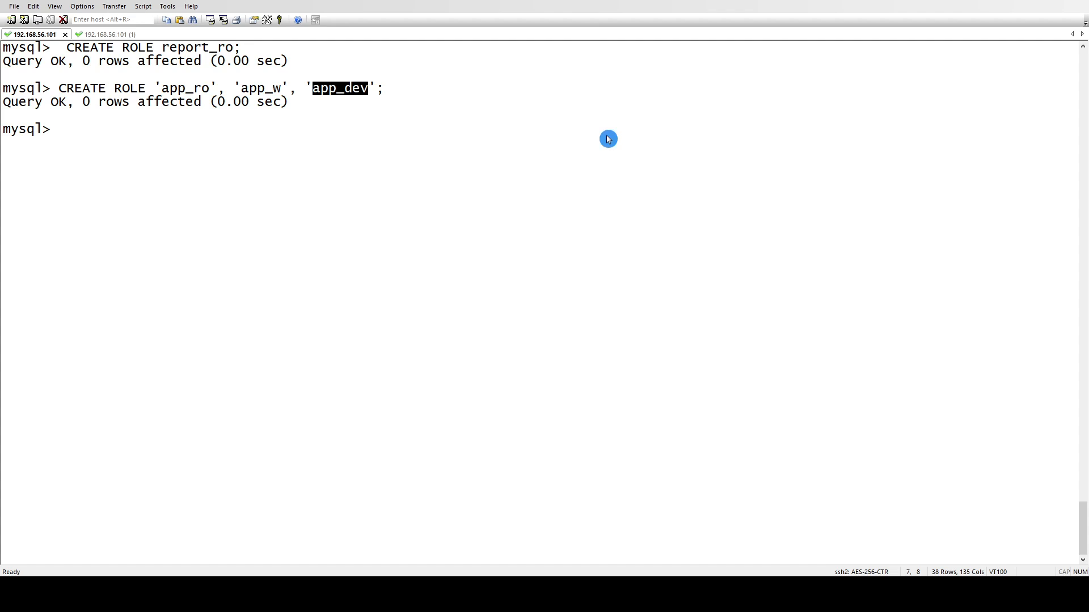
mouse_move(426, 163)
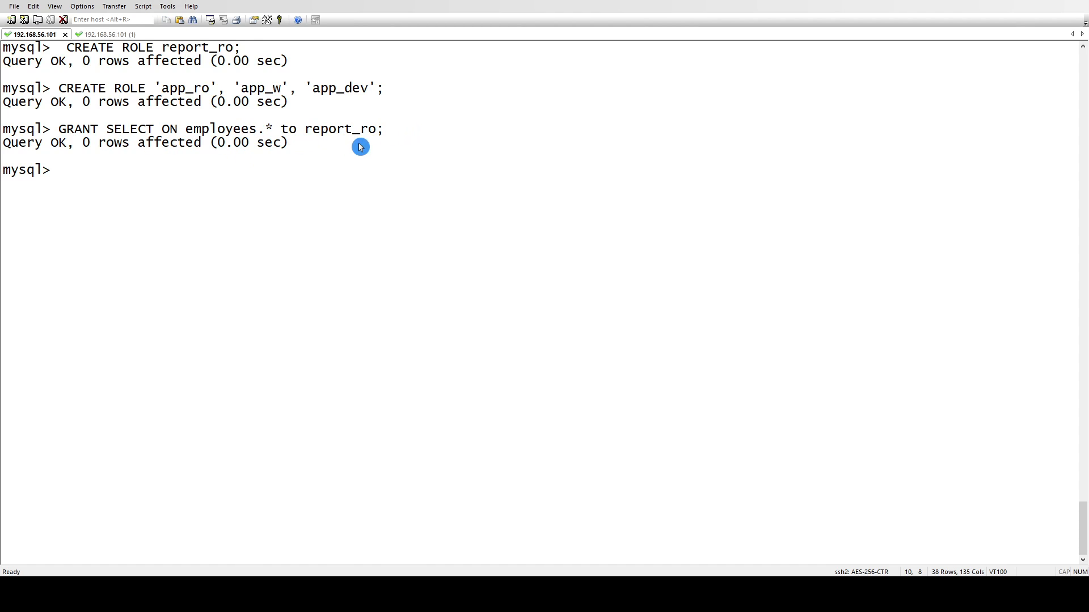
List report_ro's grants with SHOW GRANTS FOR report_ro, showing USAGE and SELECT on employees.
text(show)
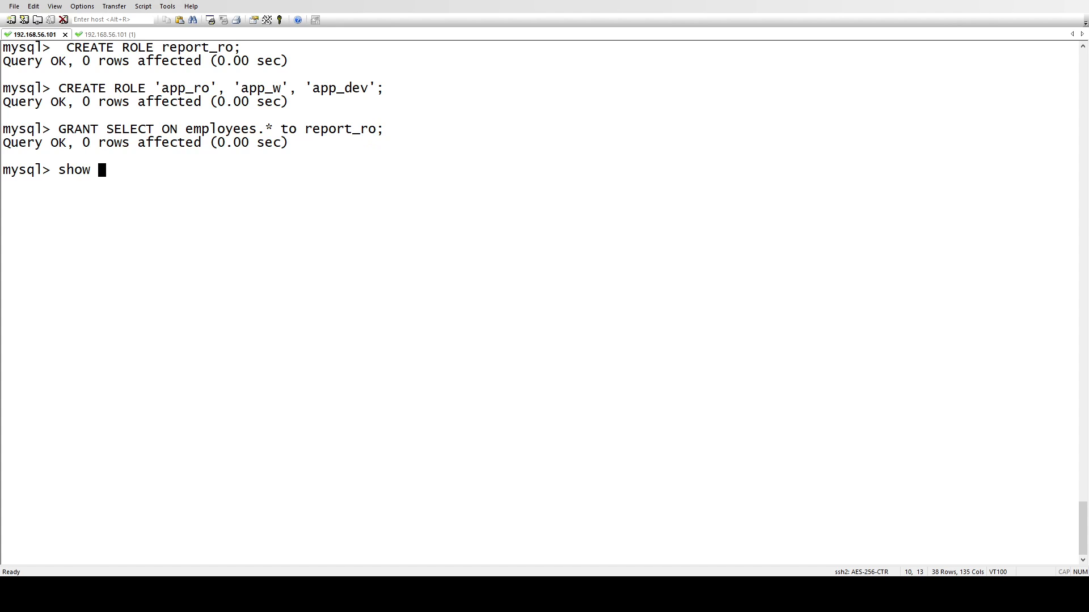
text(grants)
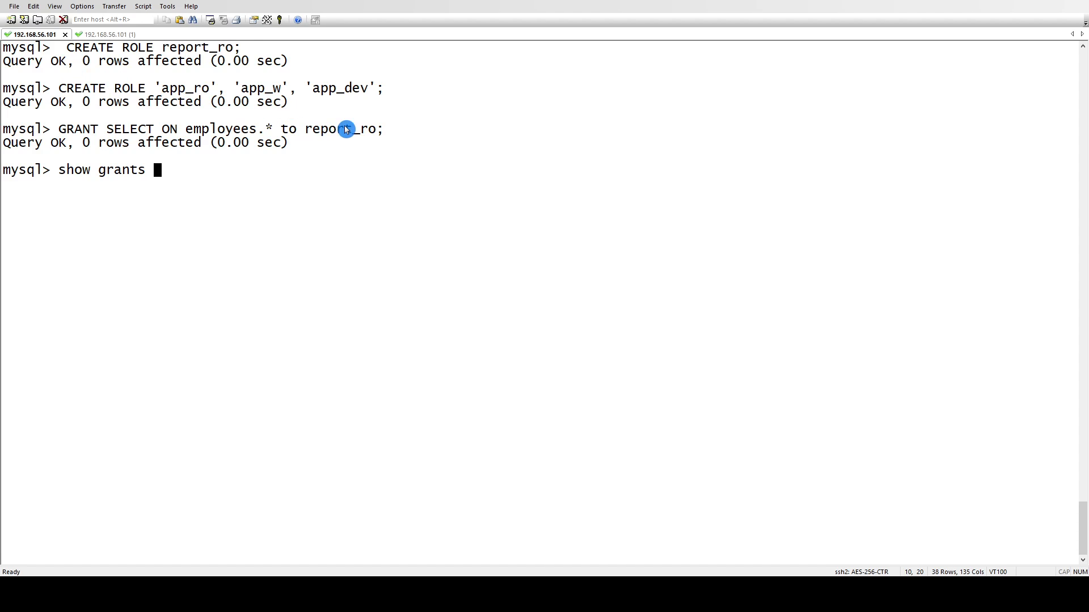
text(report_ro;)
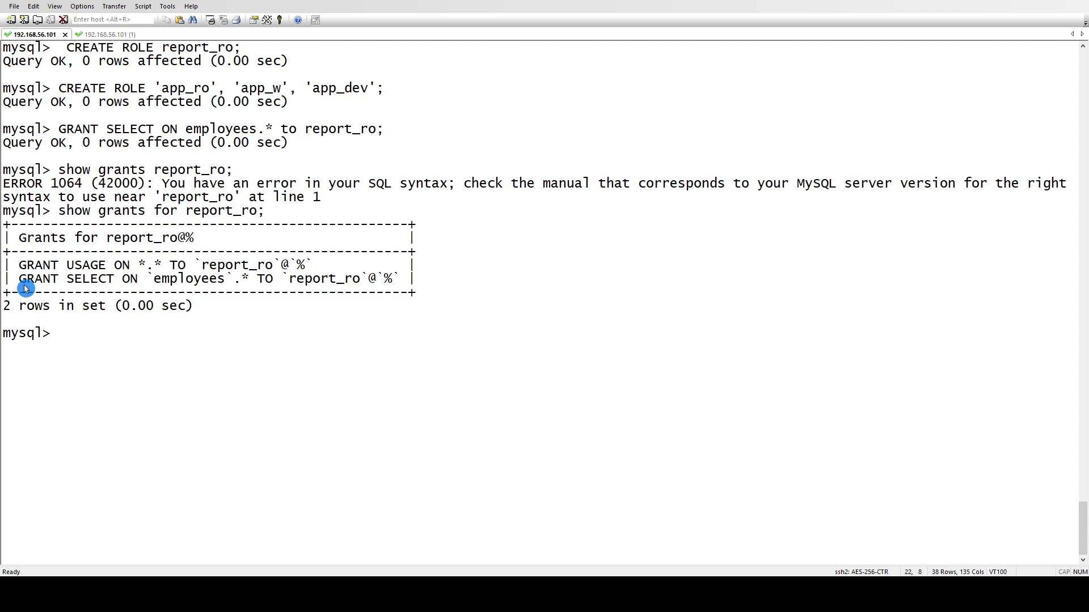
mouse_move(238, 282)
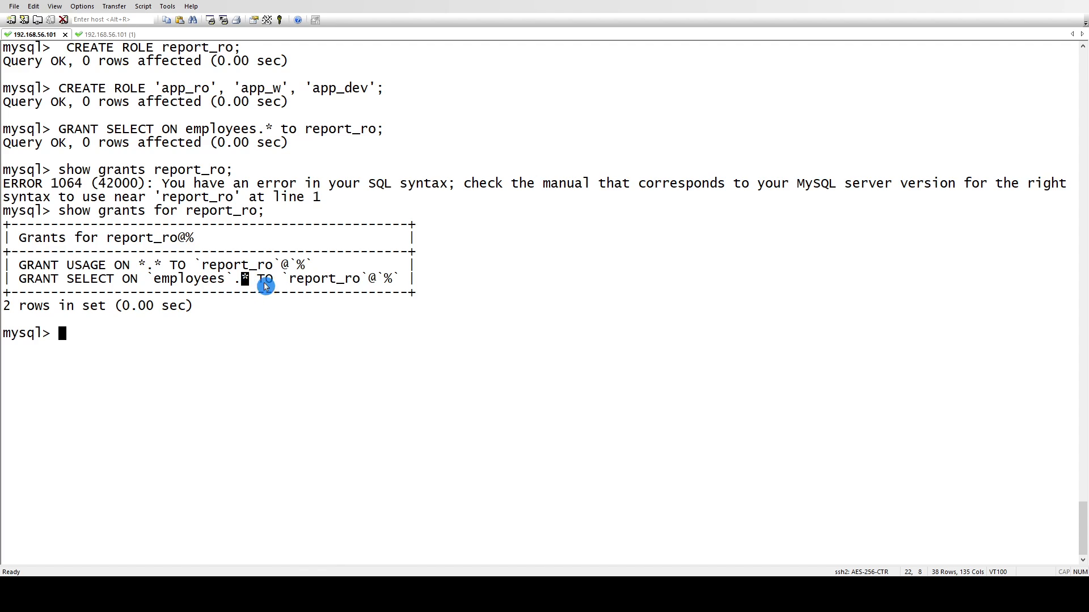
mouse_move(247, 318)
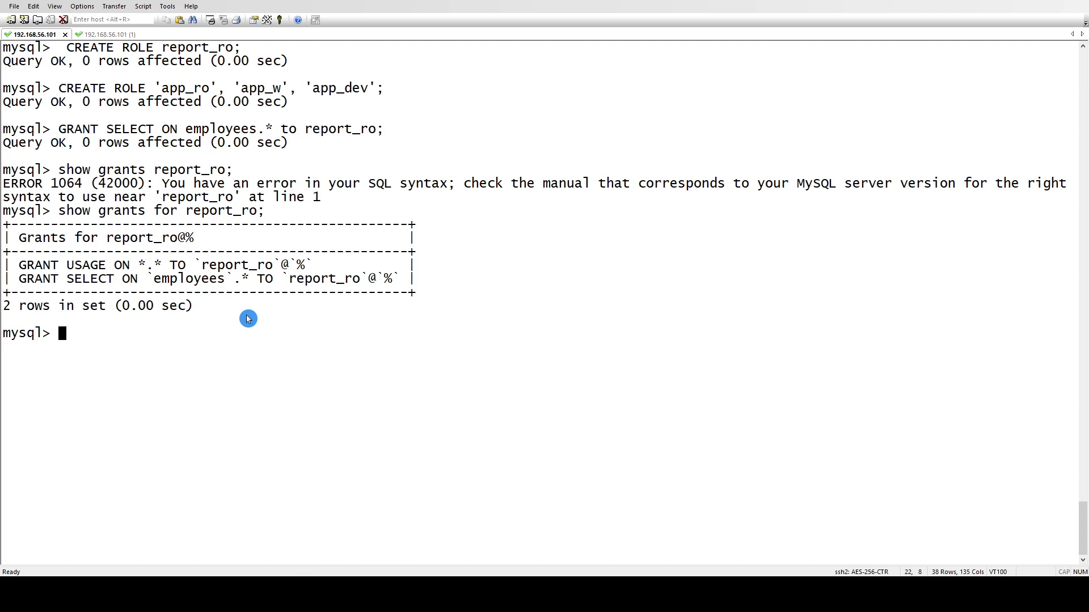
mouse_move(330, 190)
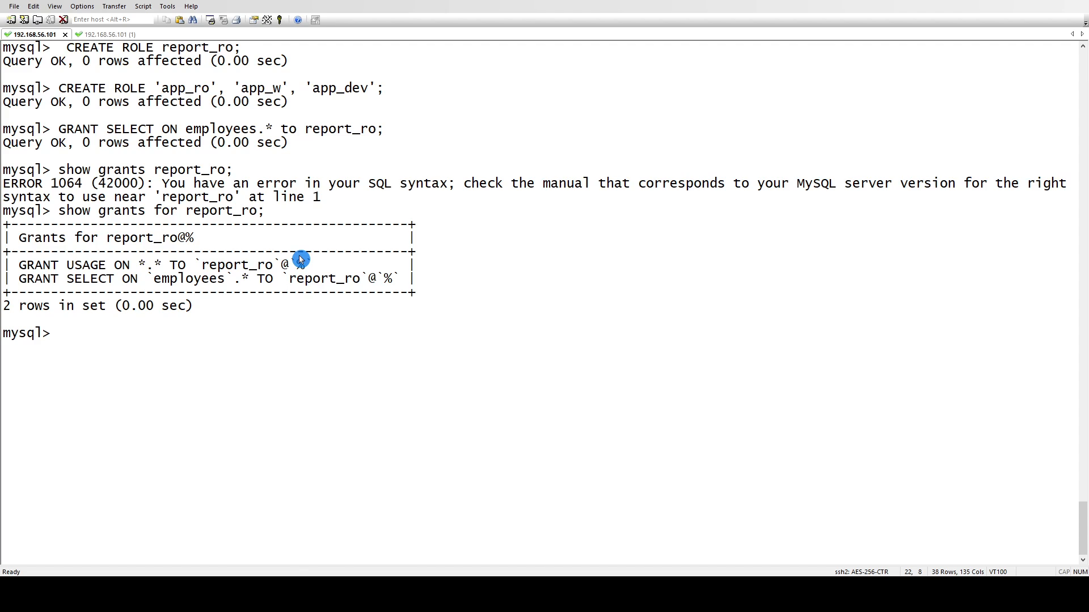
mouse_move(198, 211)
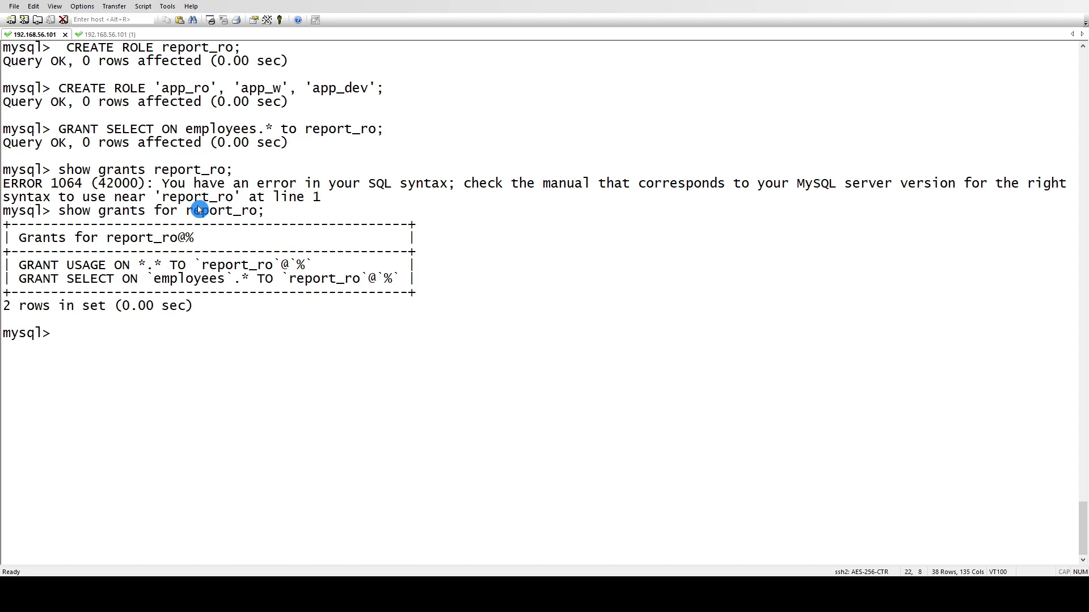
double_click(220, 210)
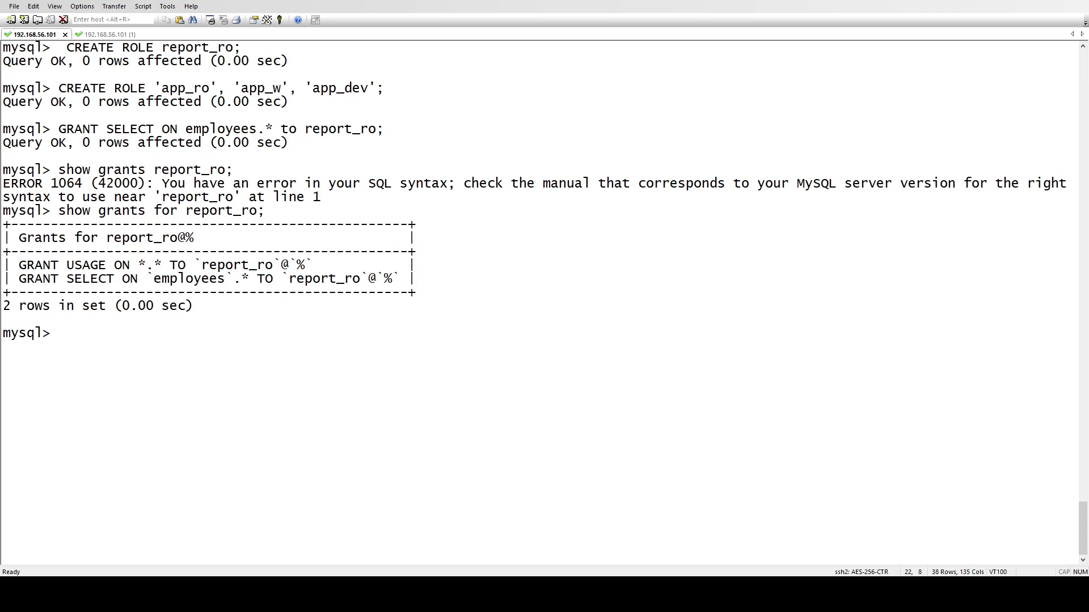
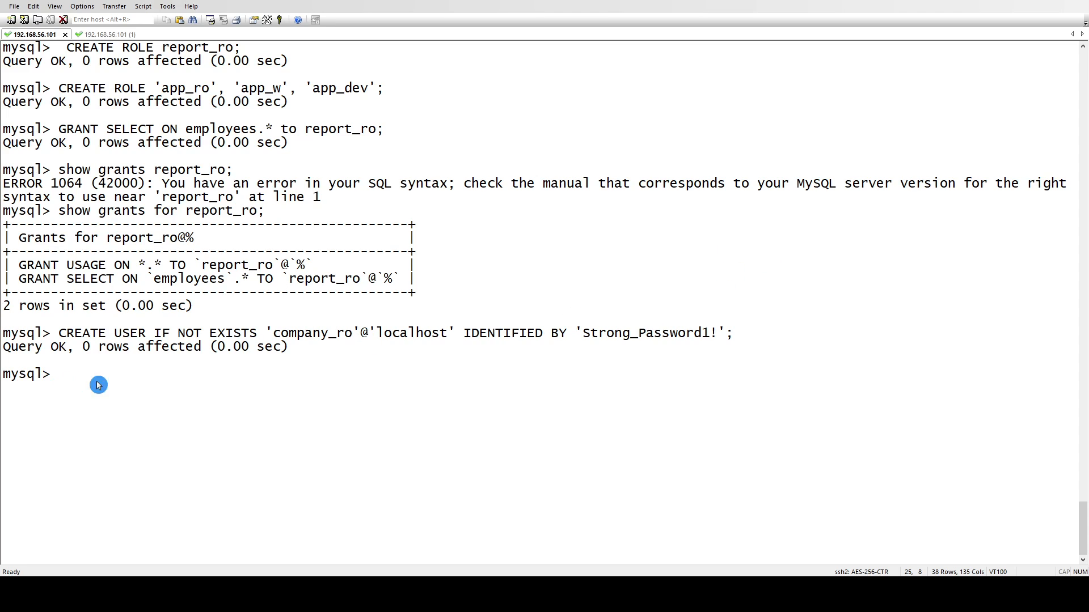
drag(114, 332, 180, 332)
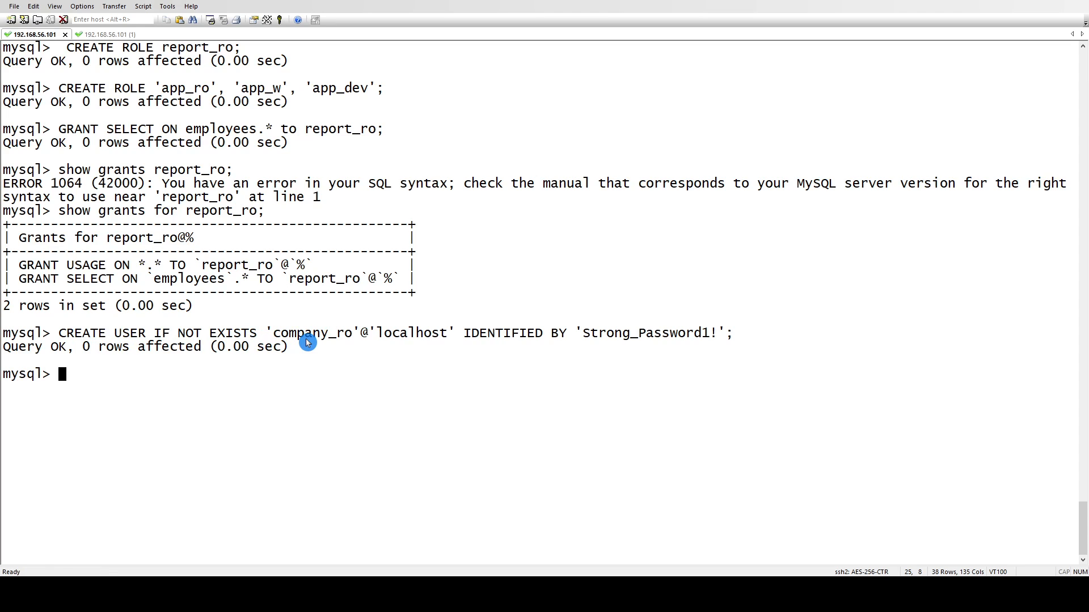
mouse_move(284, 389)
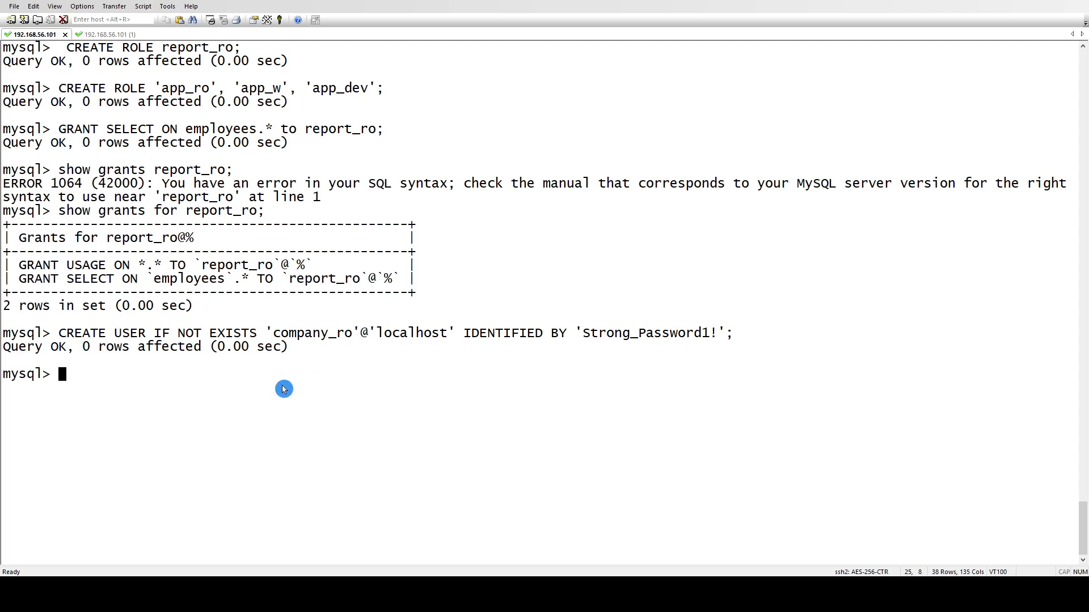
mouse_move(125, 345)
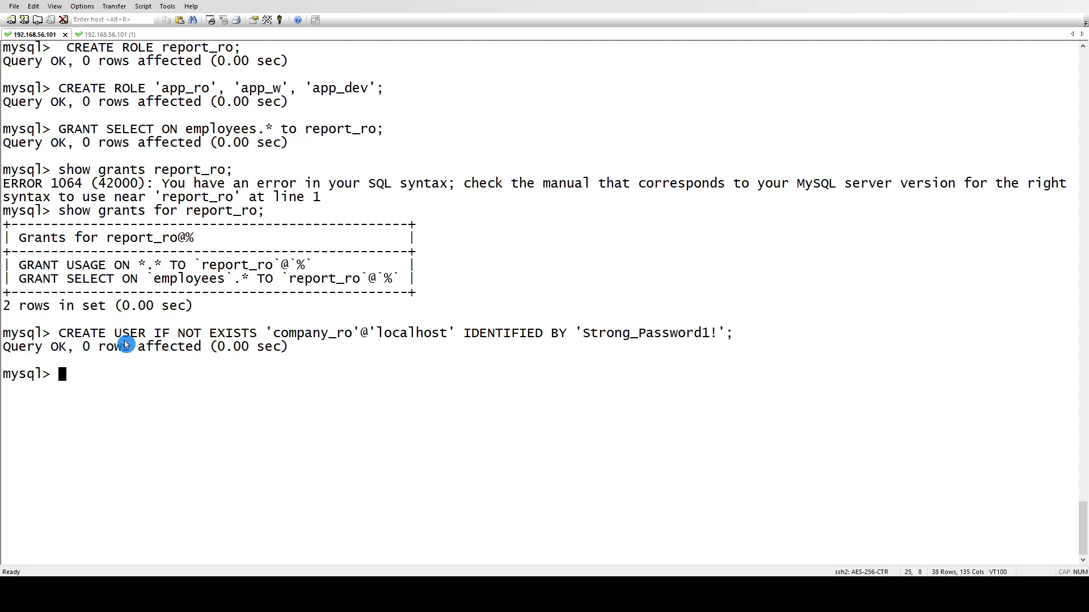
drag(58, 332, 723, 332)
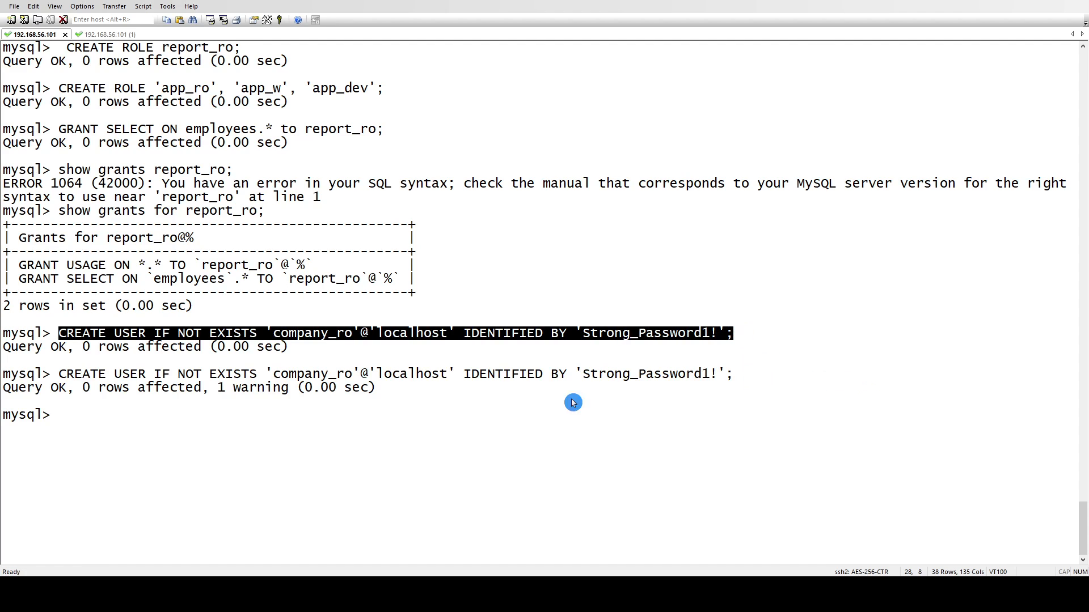
mouse_move(283, 393)
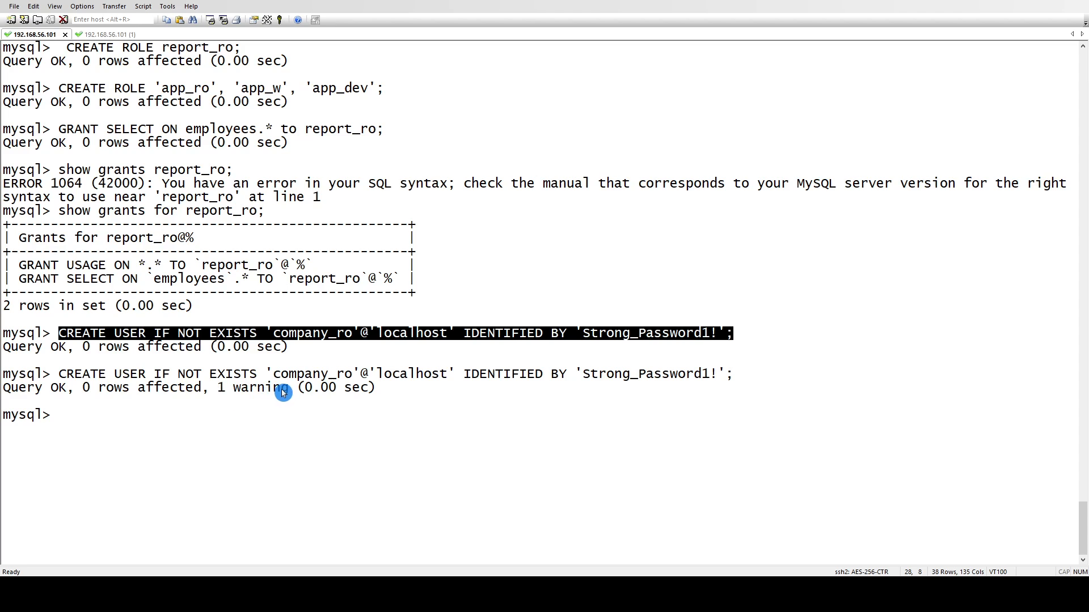
mouse_move(161, 379)
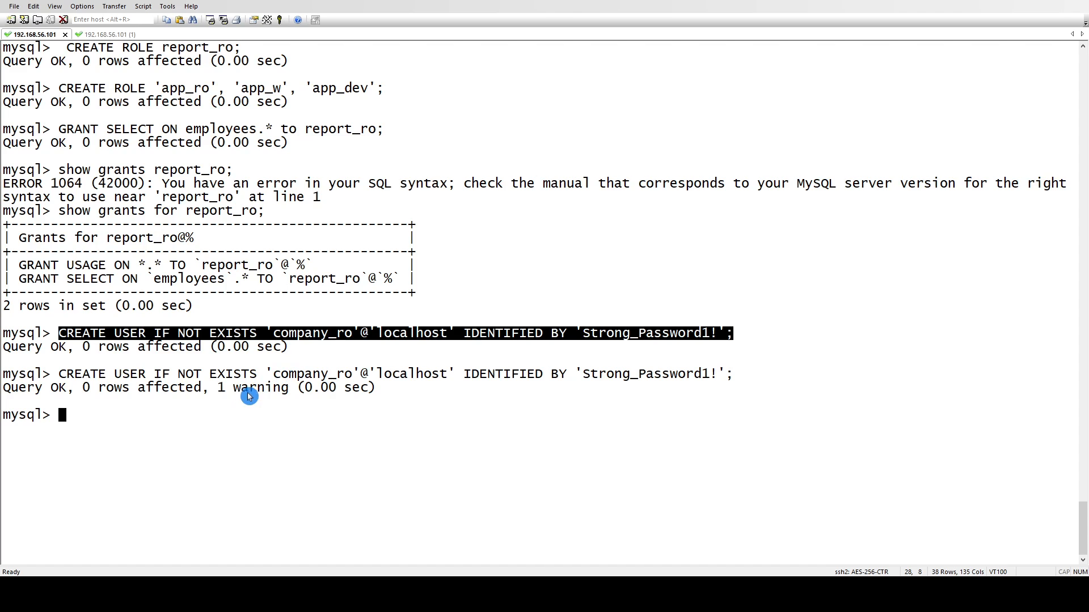
mouse_move(260, 390)
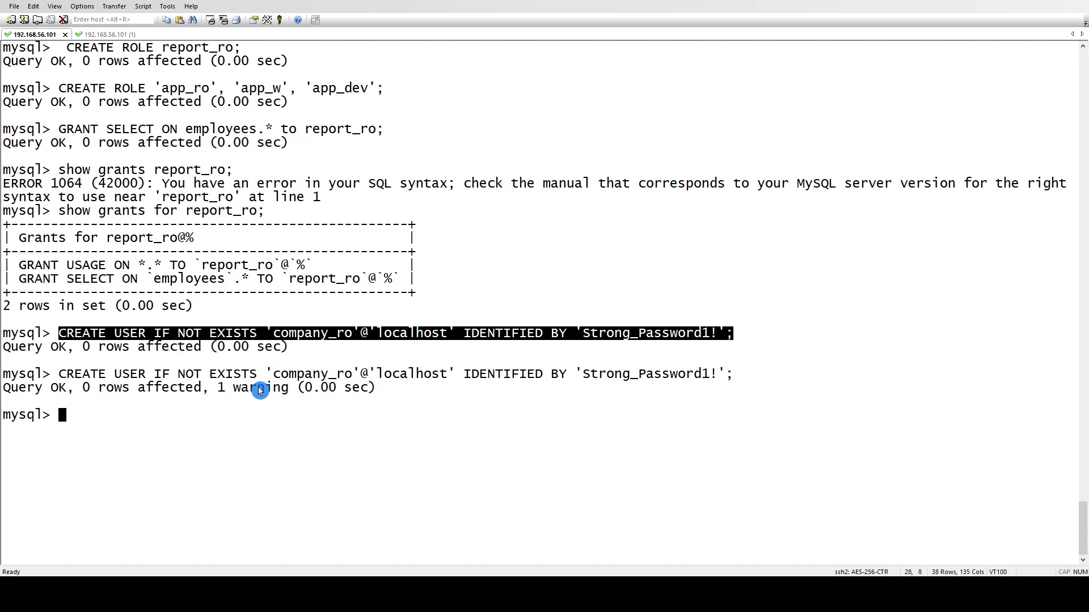
List the warnings from the repeated CREATE USER with SHOW WARNINGS.
text(show)
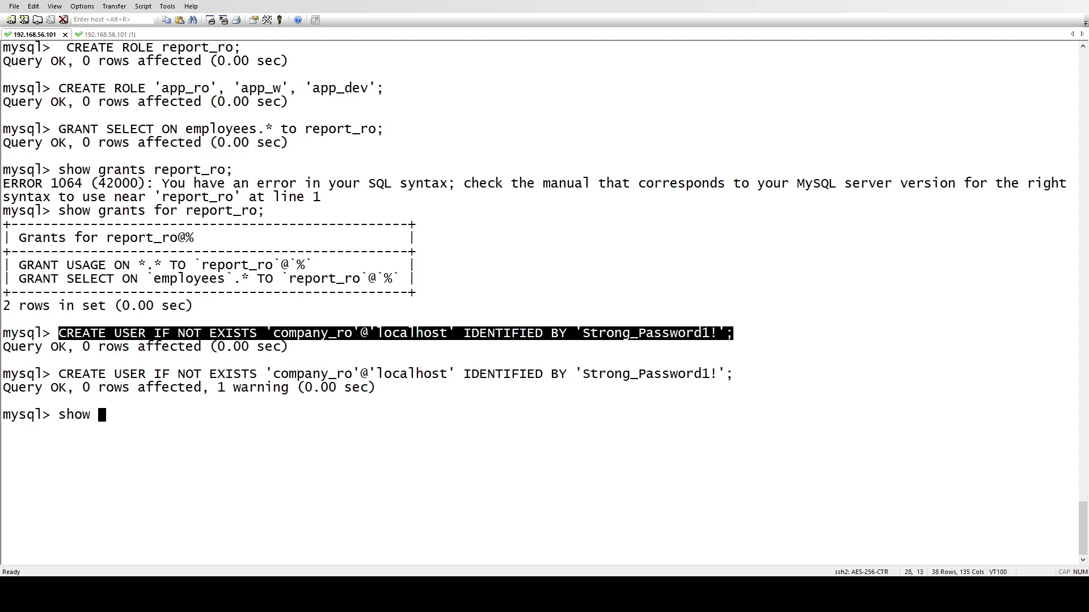
text(warnning;)
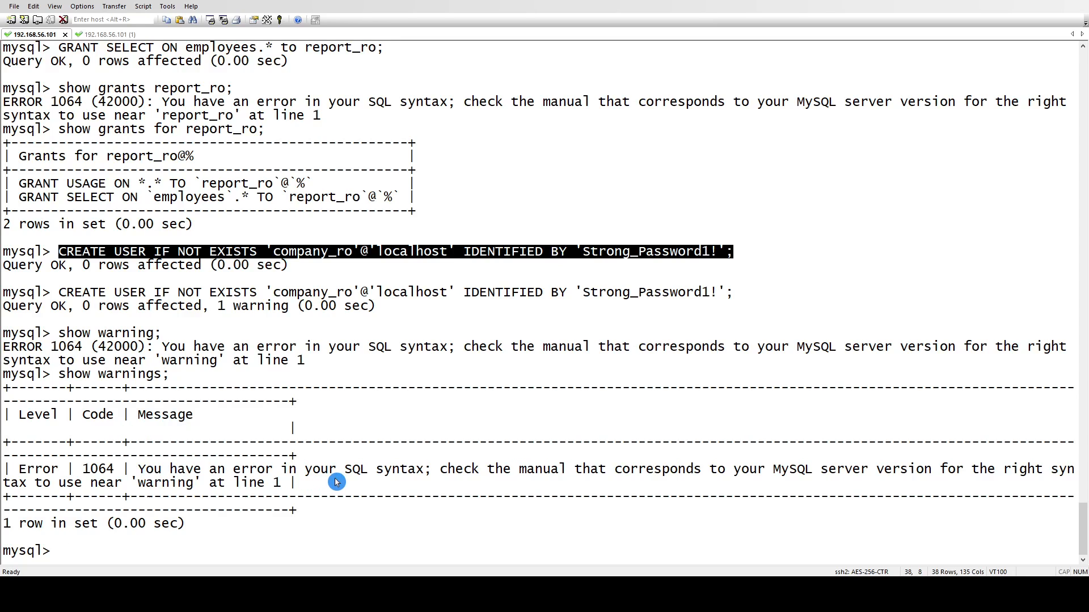
mouse_move(170, 514)
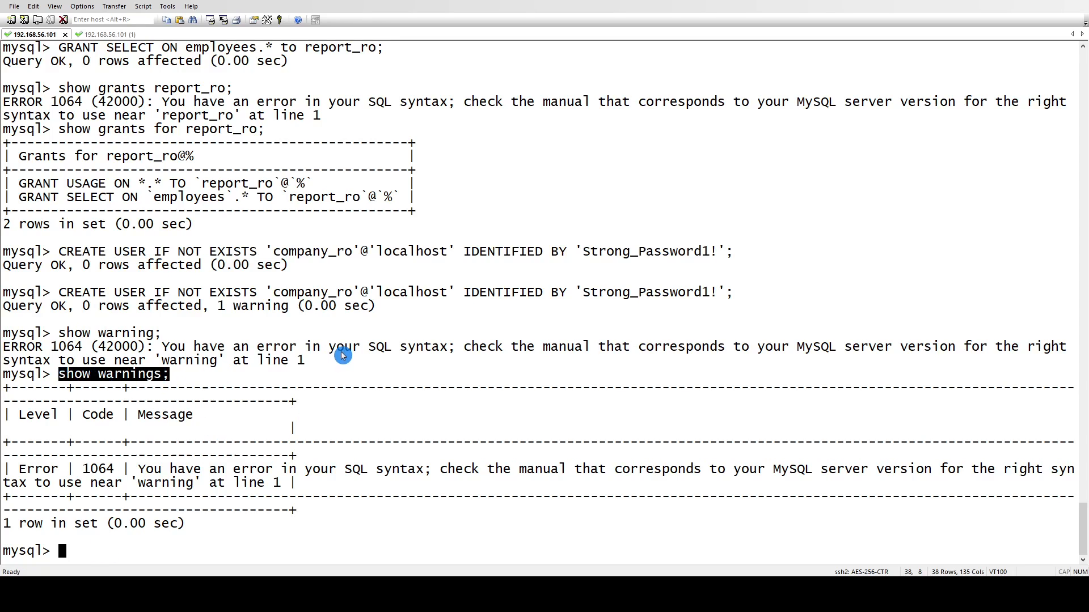
mouse_move(571, 400)
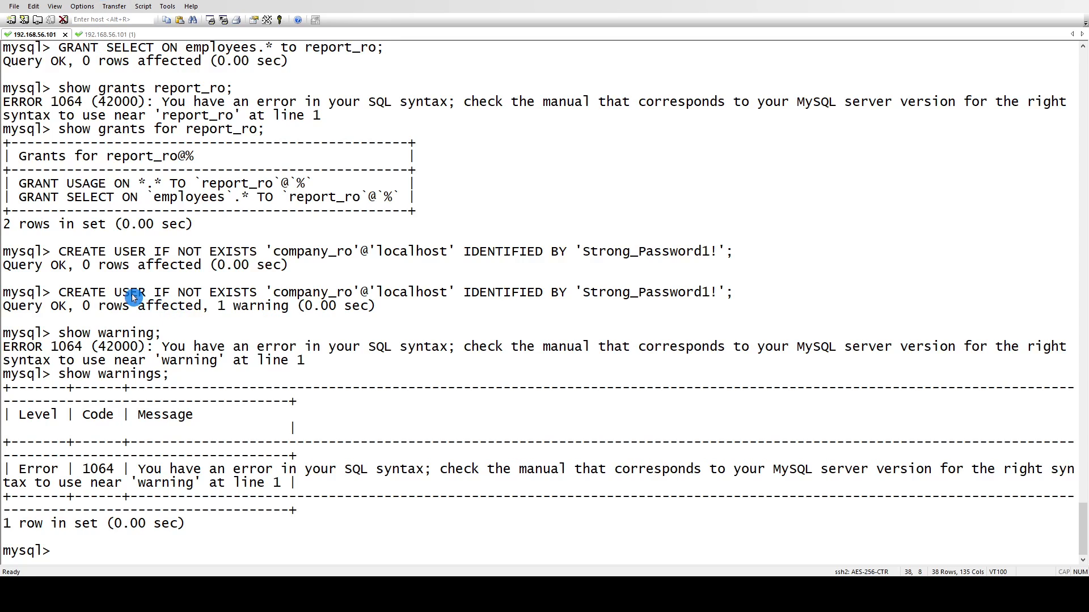
Log into MySQL as company_ro in the second session with mysql -ucompany_ro -p and its password.
double_click(311, 292)
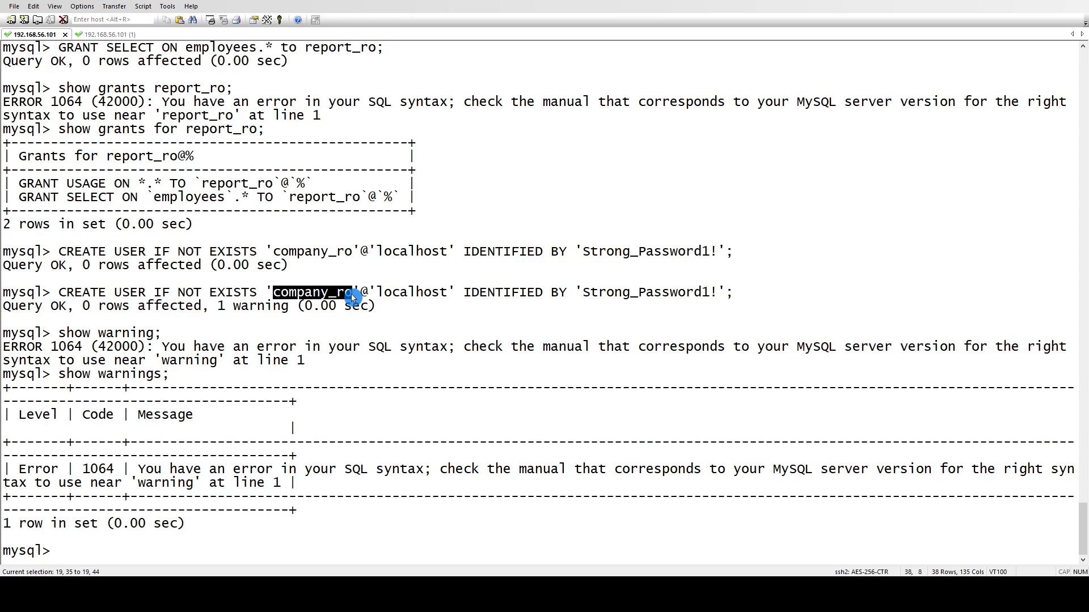
click(114, 33)
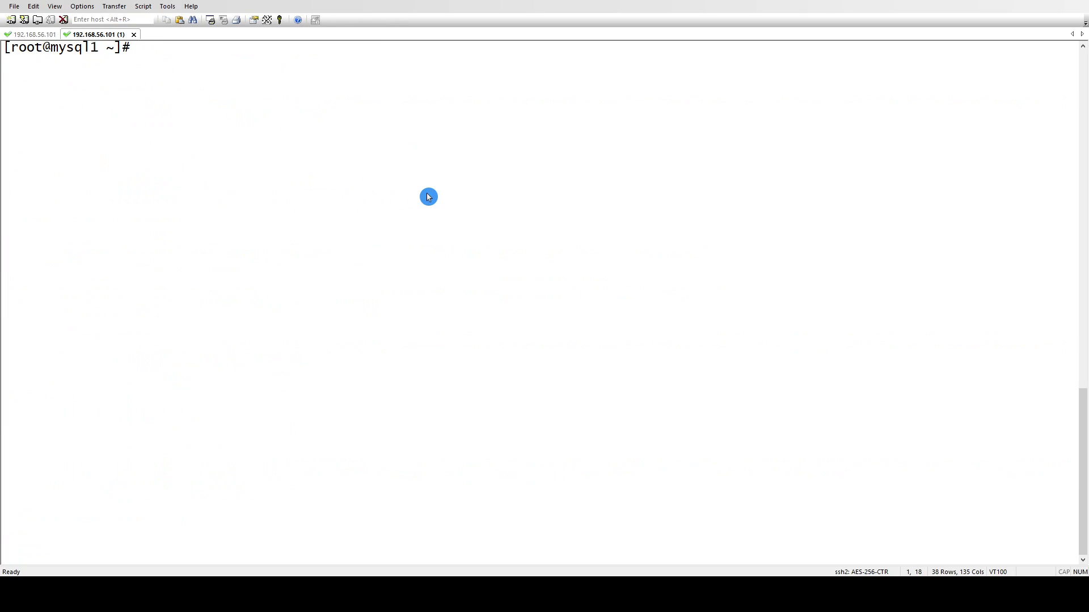
text(mysql)
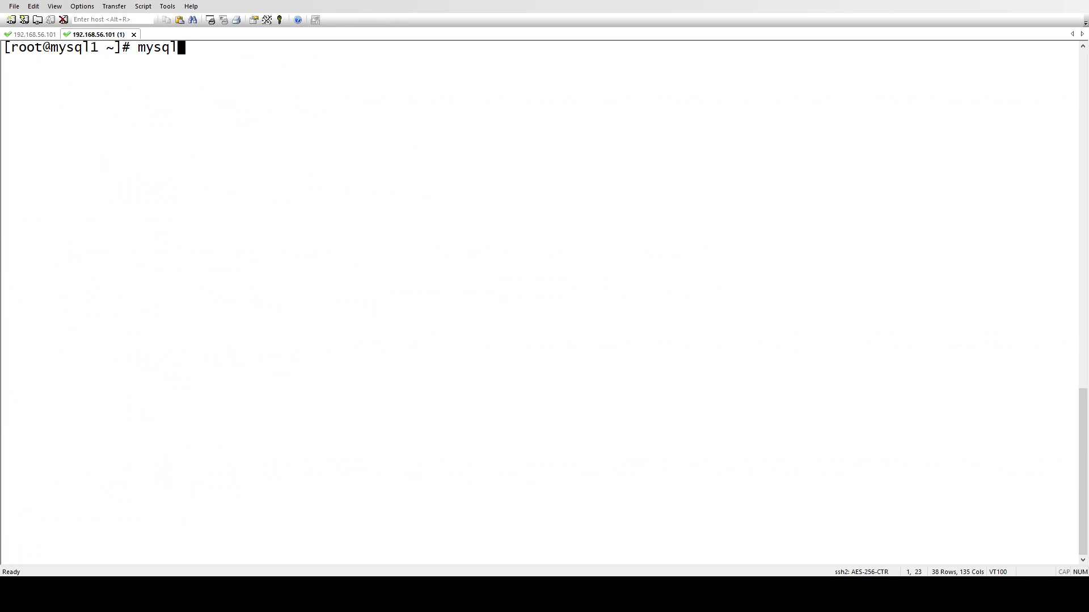
text(-ucompany_ro)
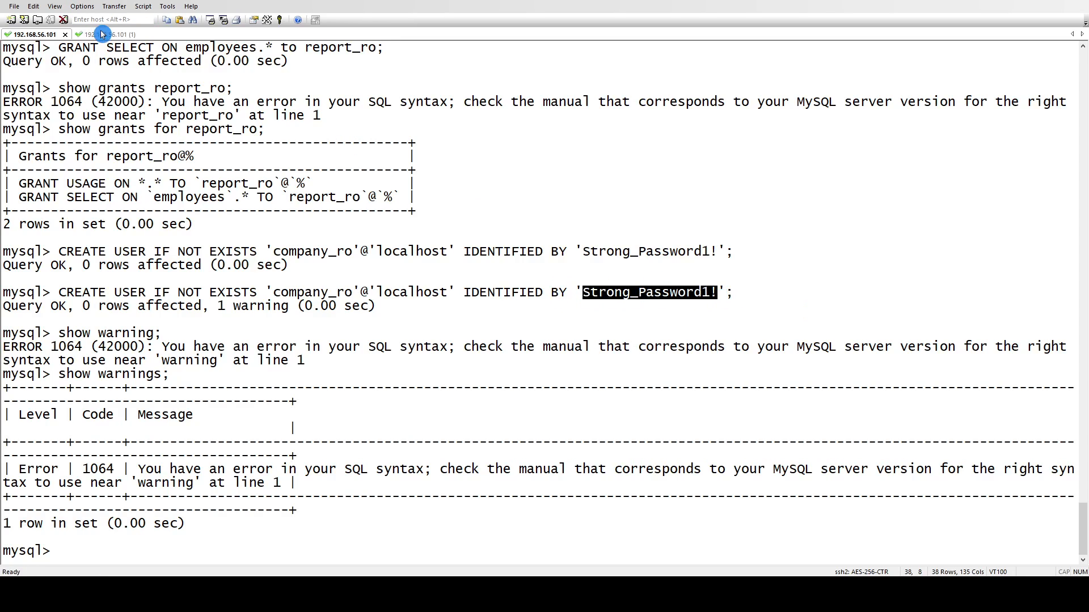
click(102, 34)
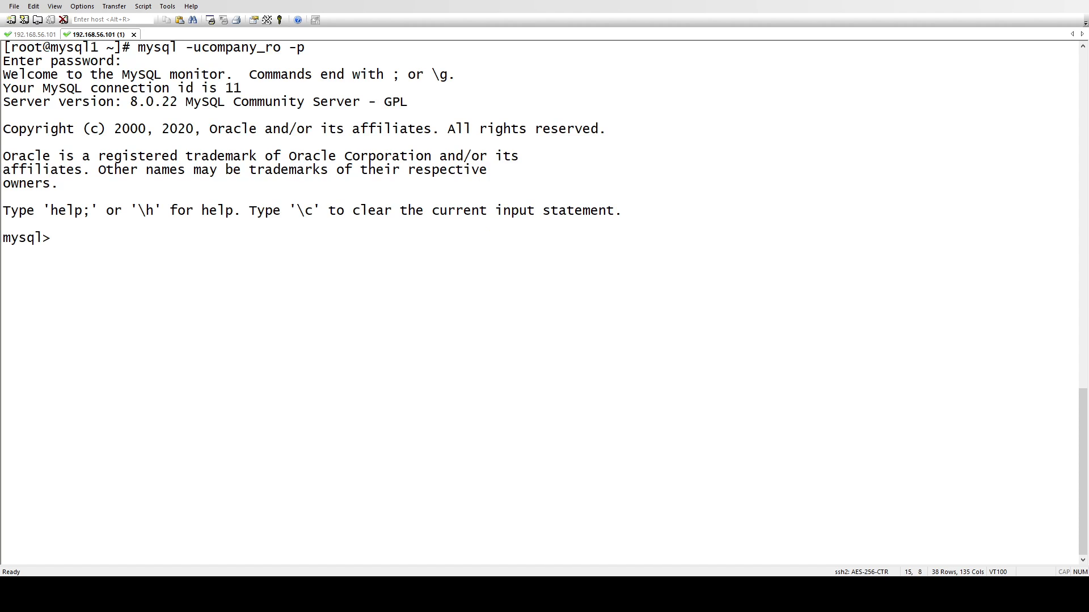
Check the connected user with SELECT USER() in the company_ro session.
text(sy)
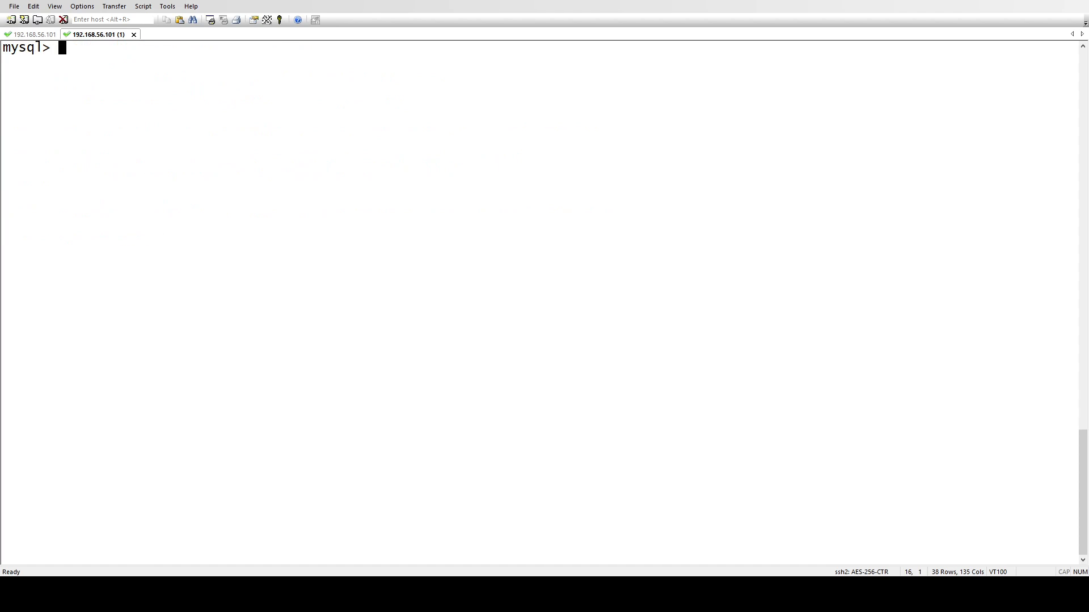
text(s)
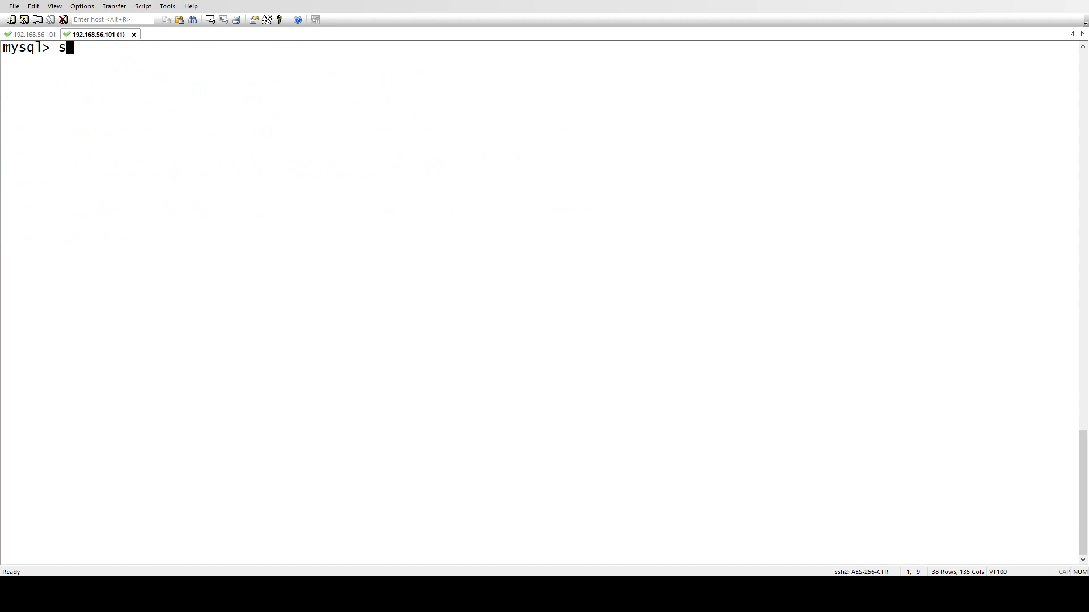
text(elect user())
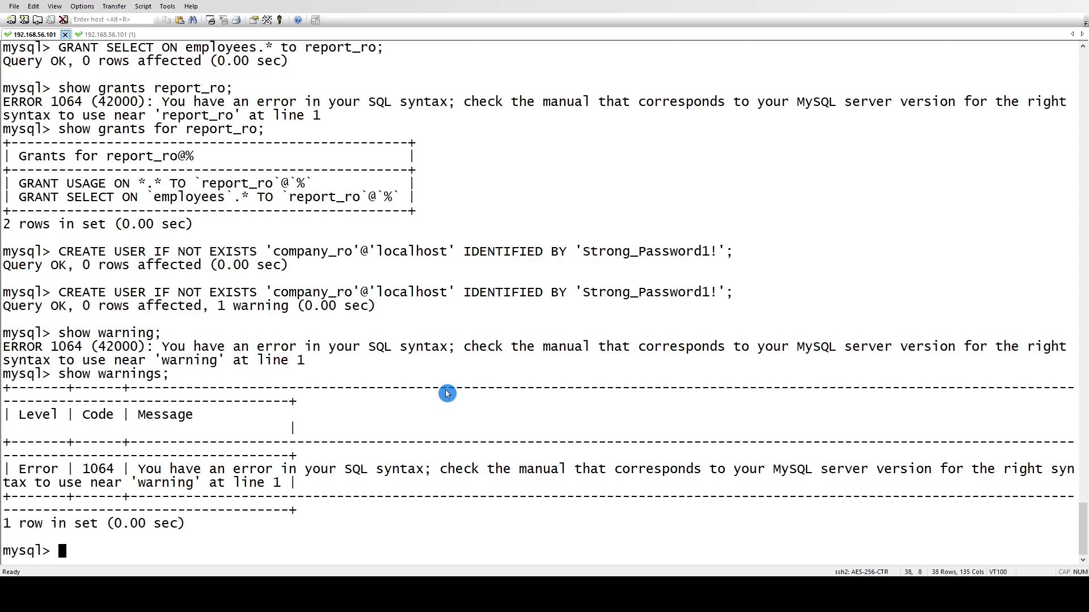
text(systec)
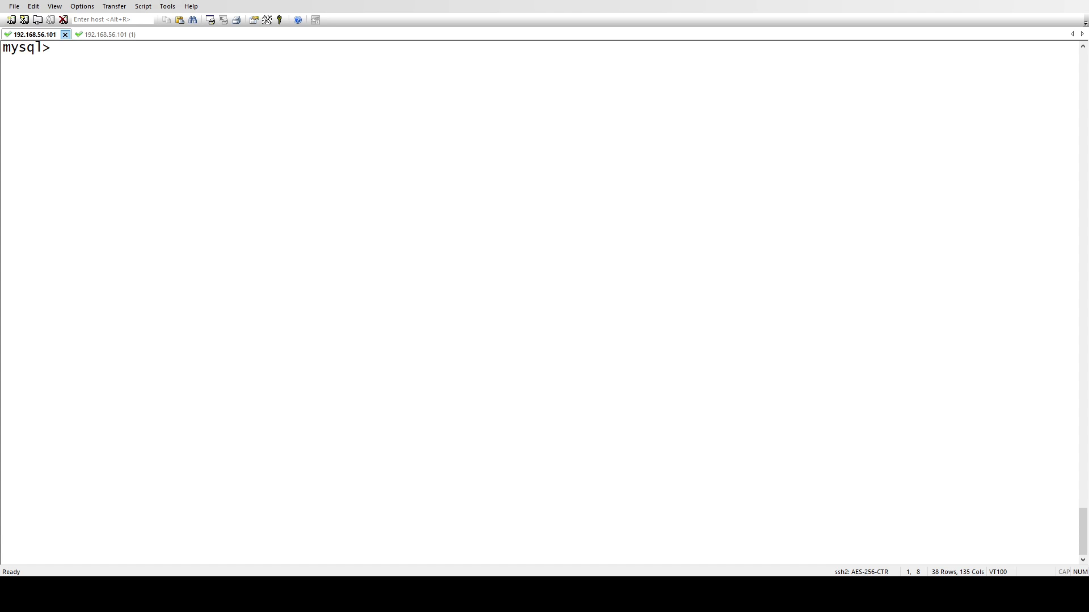
Grant the report_ro role to 'company_ro'@'localhost' from the admin session.
text(GRANT 'report_ro' to 'company_ro'@'localhost';)
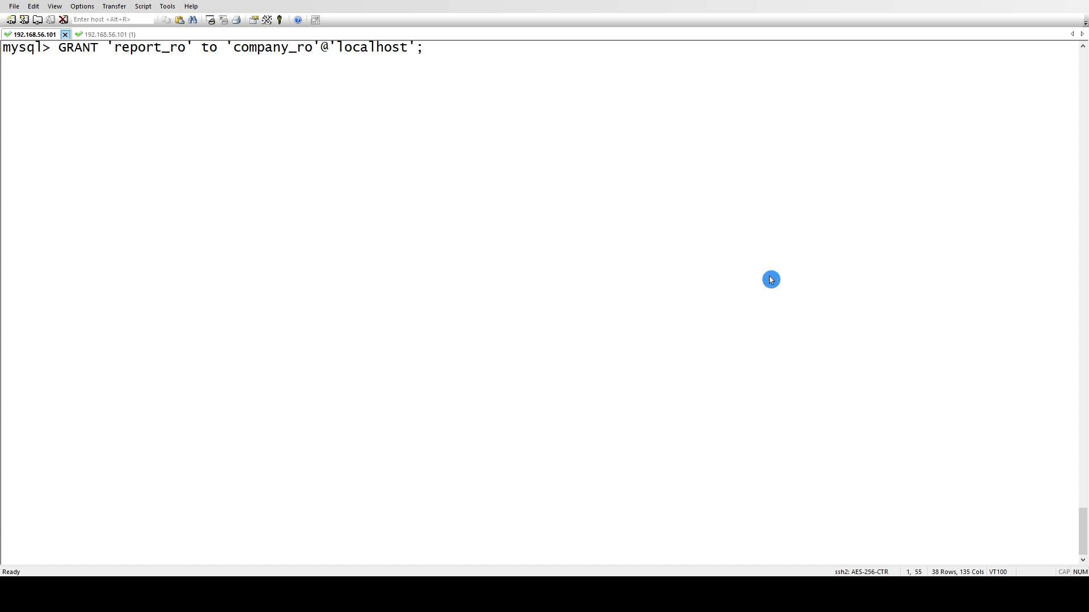
click(116, 34)
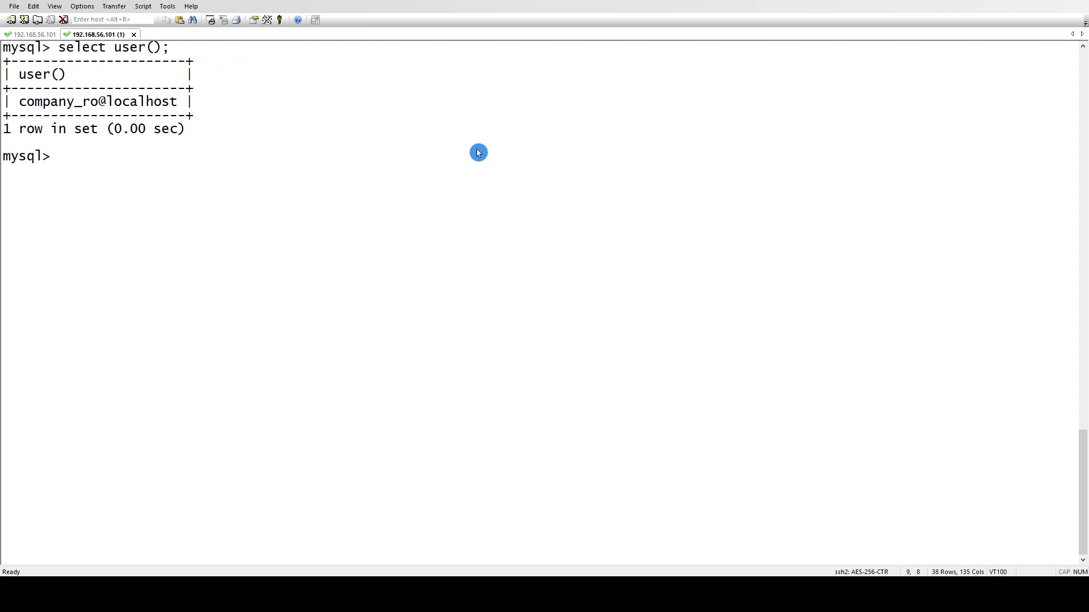
mouse_move(637, 268)
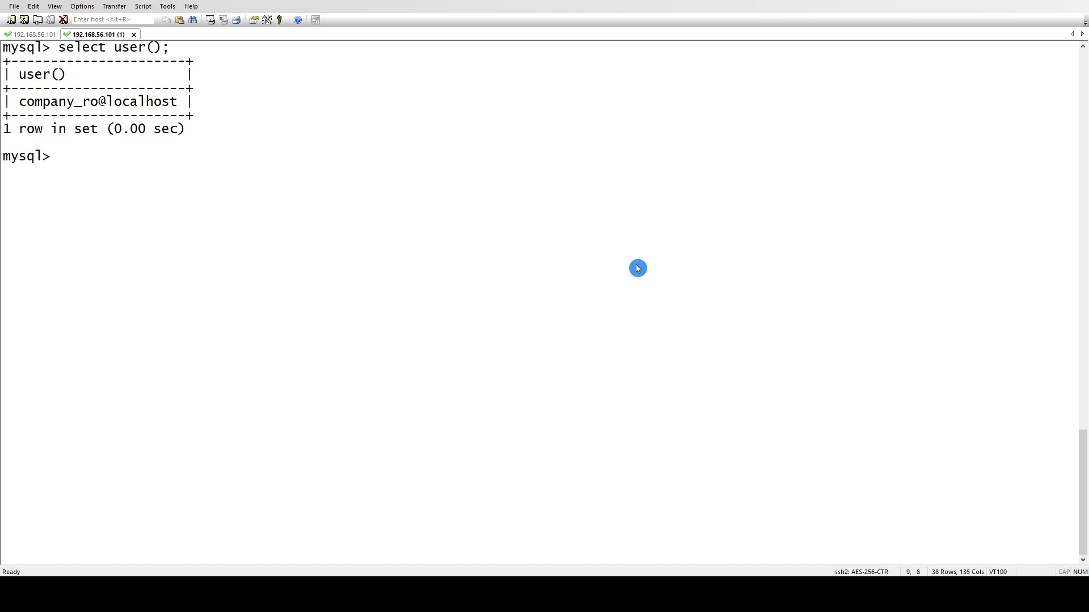
click(61, 155)
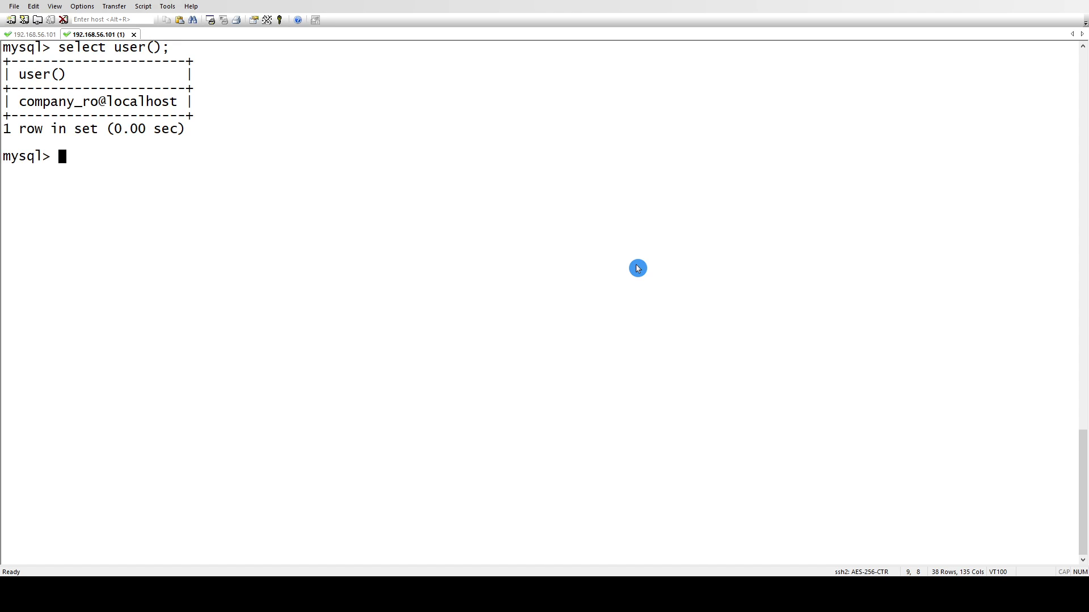
List company_ro's grants with SHOW GRANTS, now showing USAGE plus report_ro.
text(show)
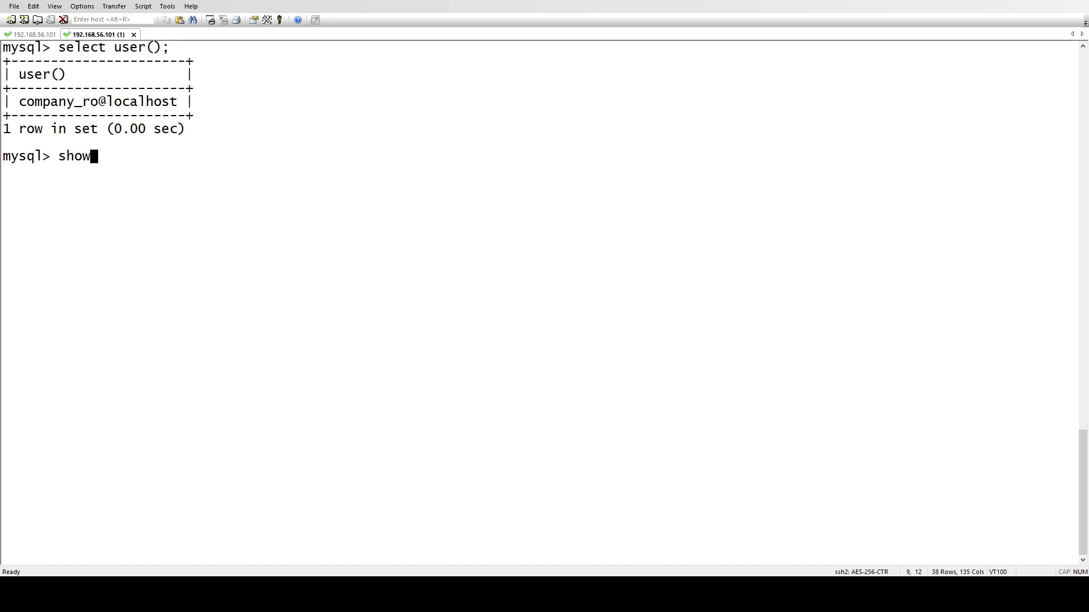
text(gran)
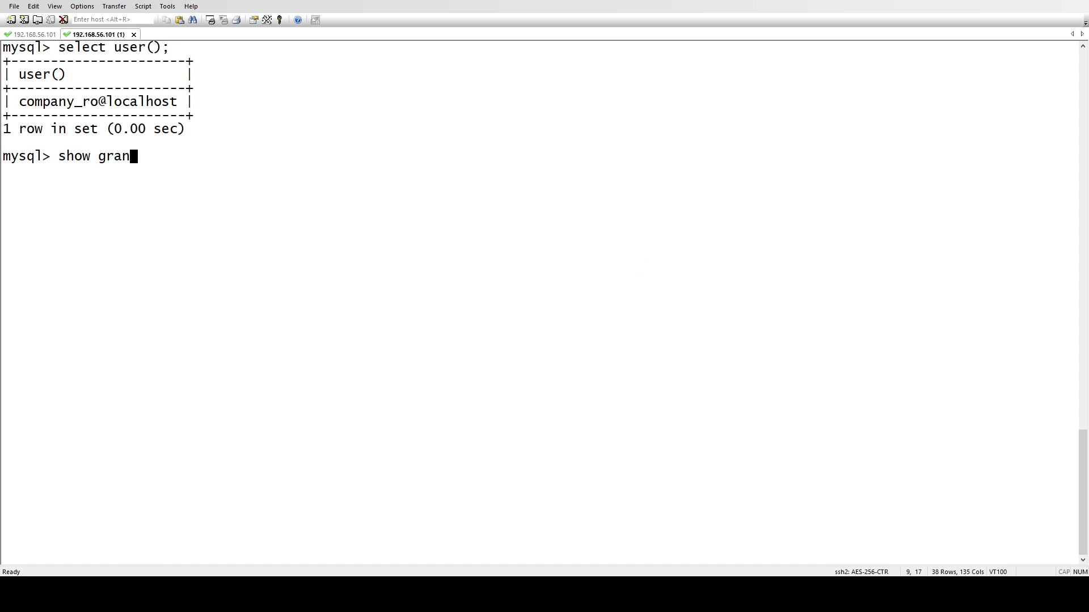
text(ts;)
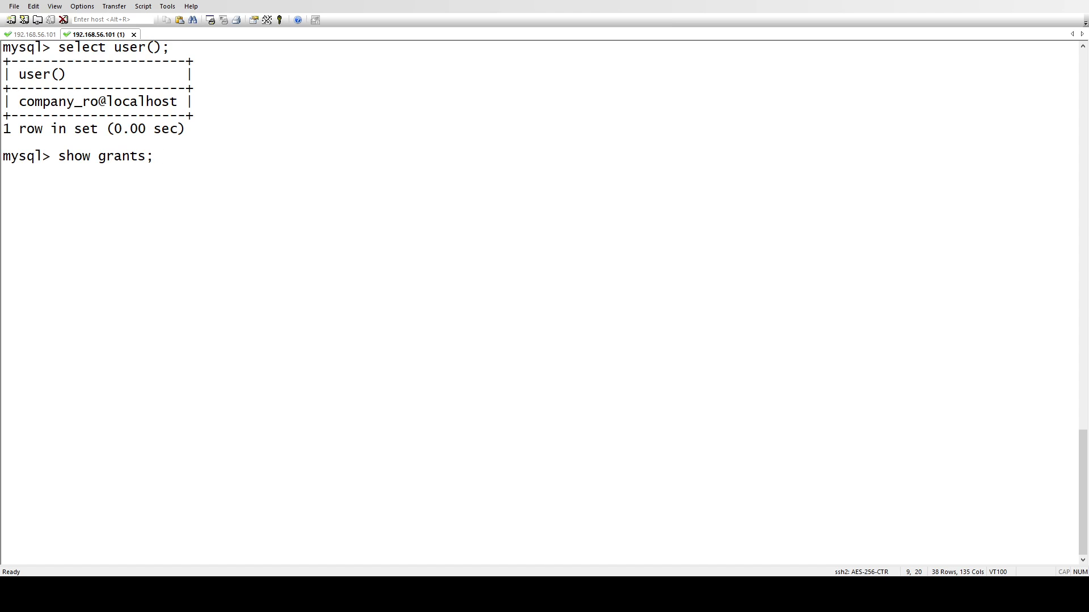
key(Return)
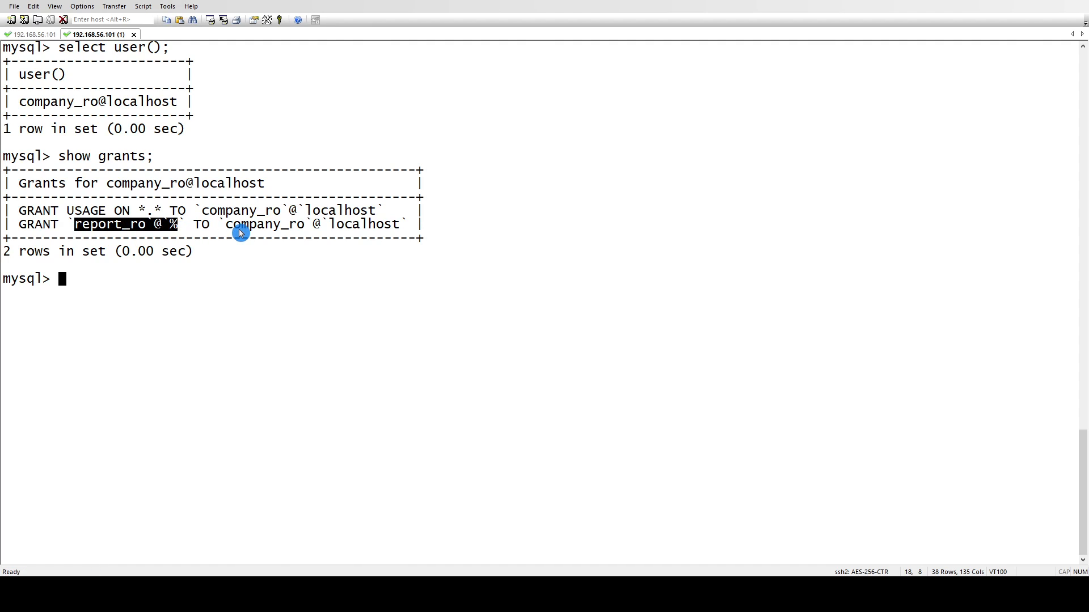
click(263, 233)
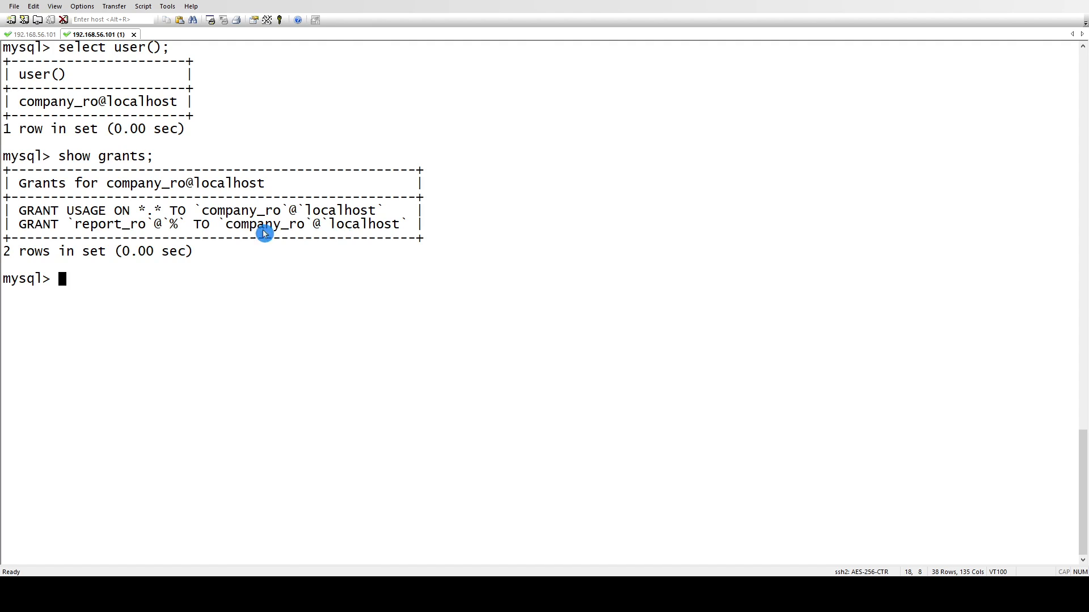
mouse_move(149, 197)
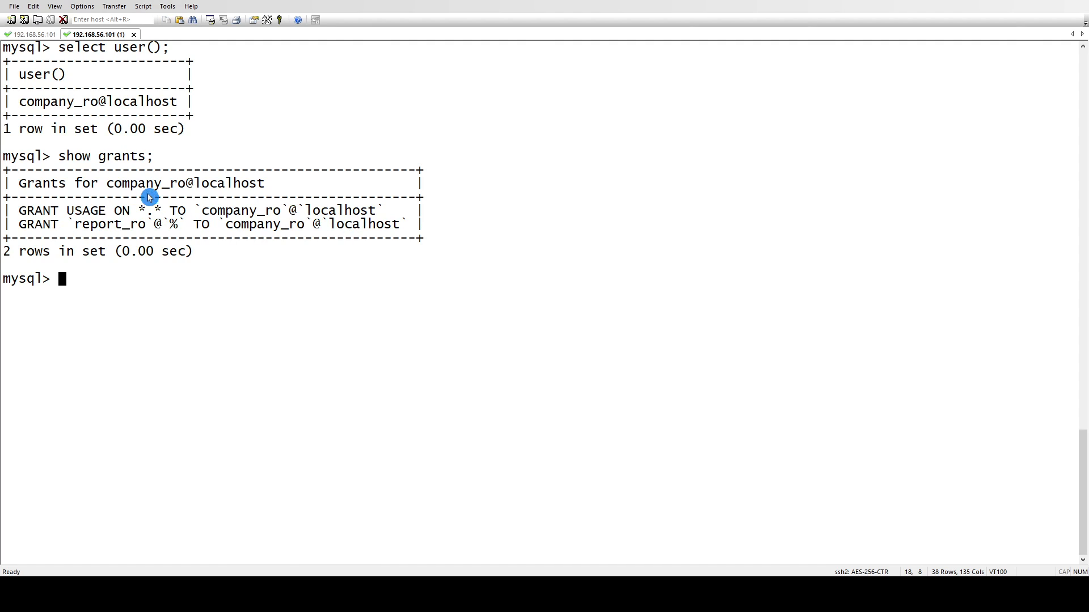
click(29, 31)
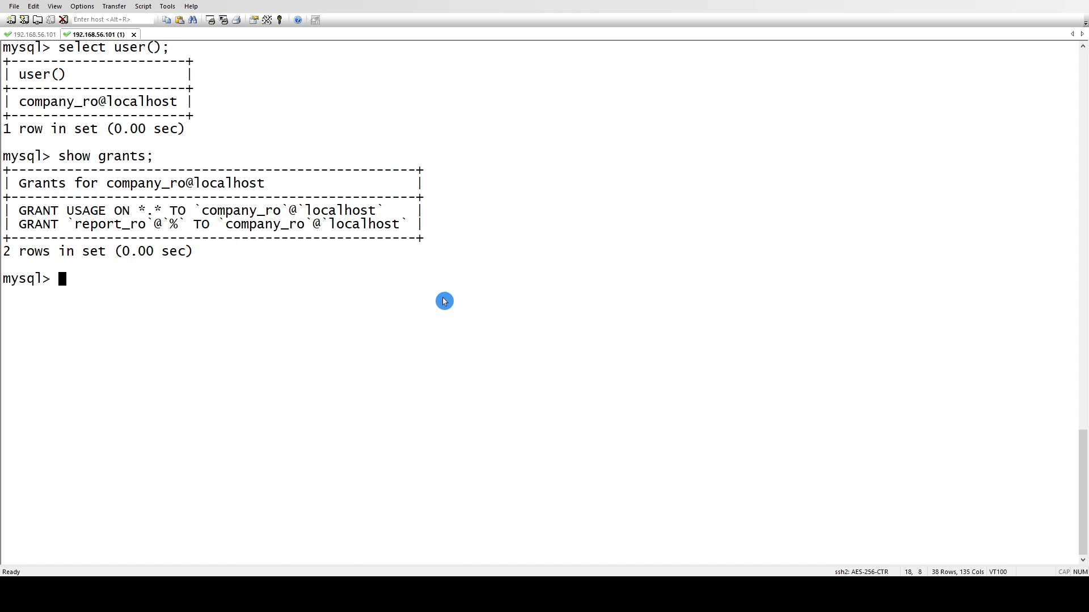
Confirm company_ro's active role is NONE with SELECT current_role().
text(sele)
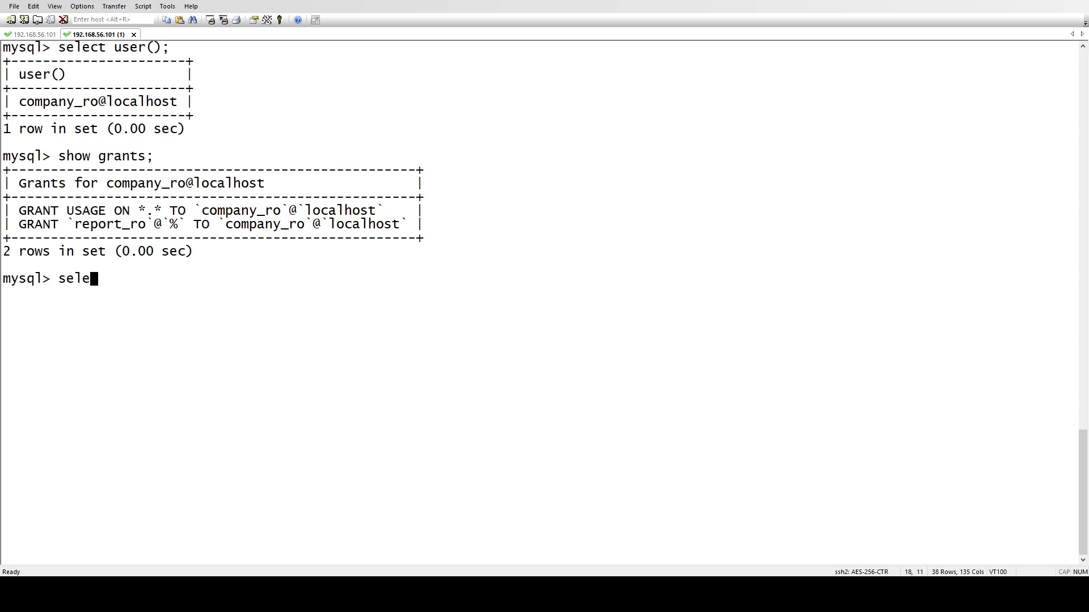
text(ct)
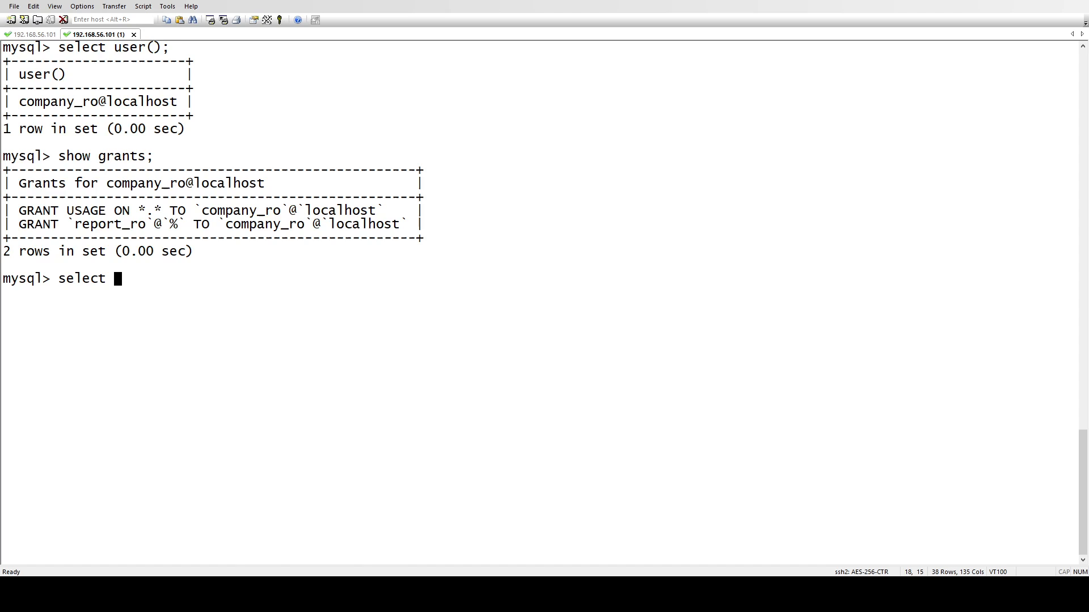
text(current)
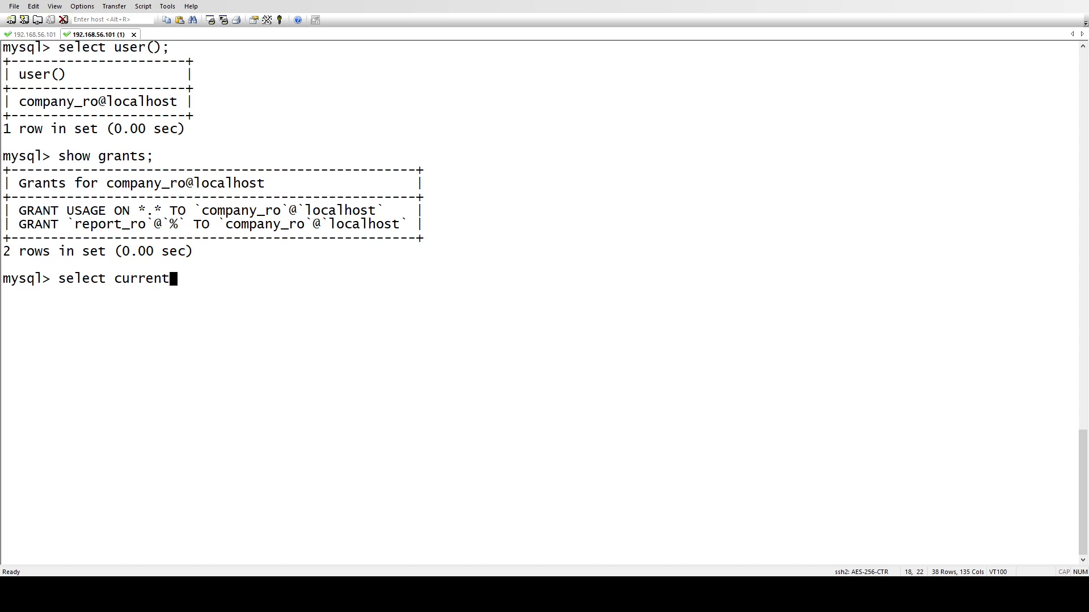
text(_)
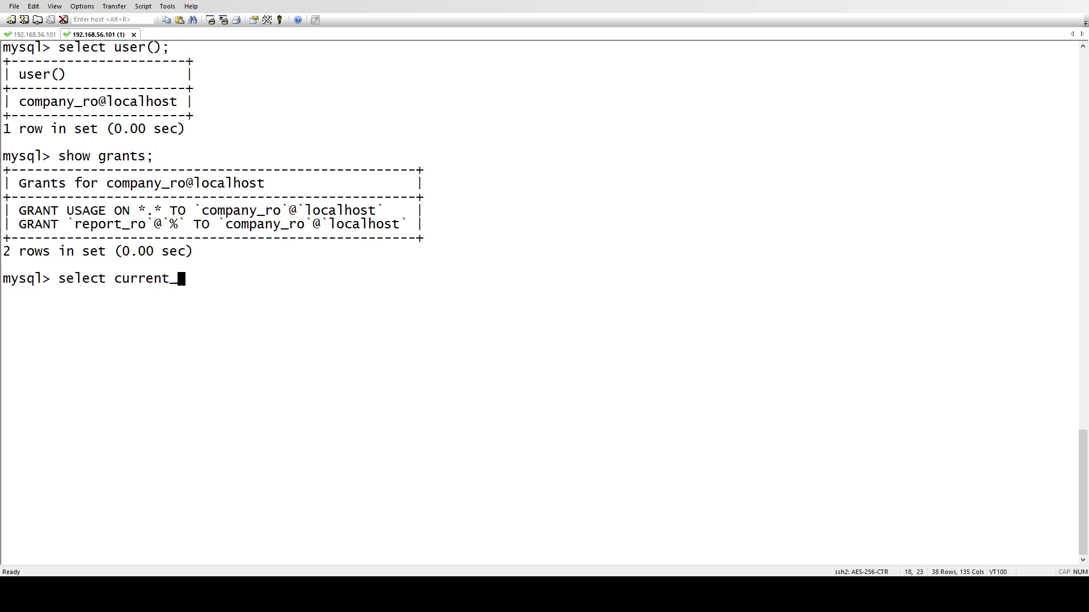
text(role();)
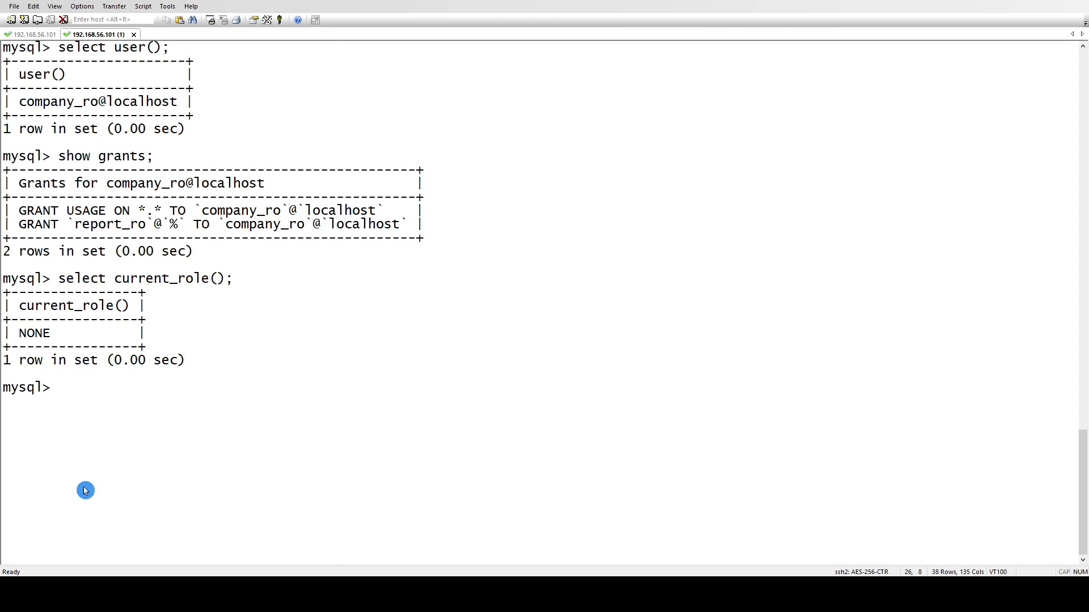
double_click(33, 333)
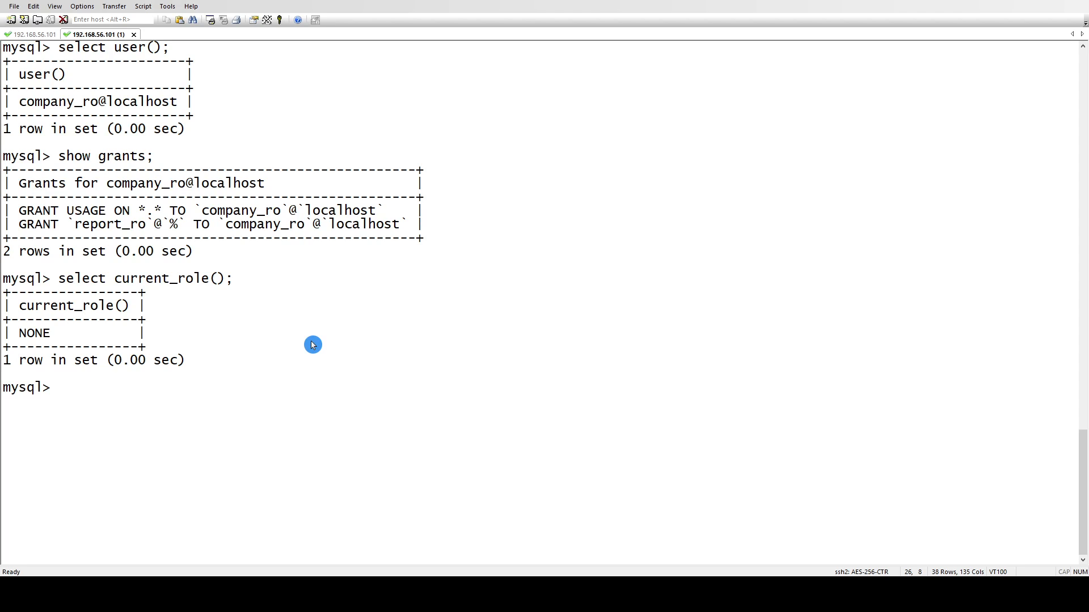
Show that company_ro sees only information_schema, then bring the admin session forward.
text(shw)
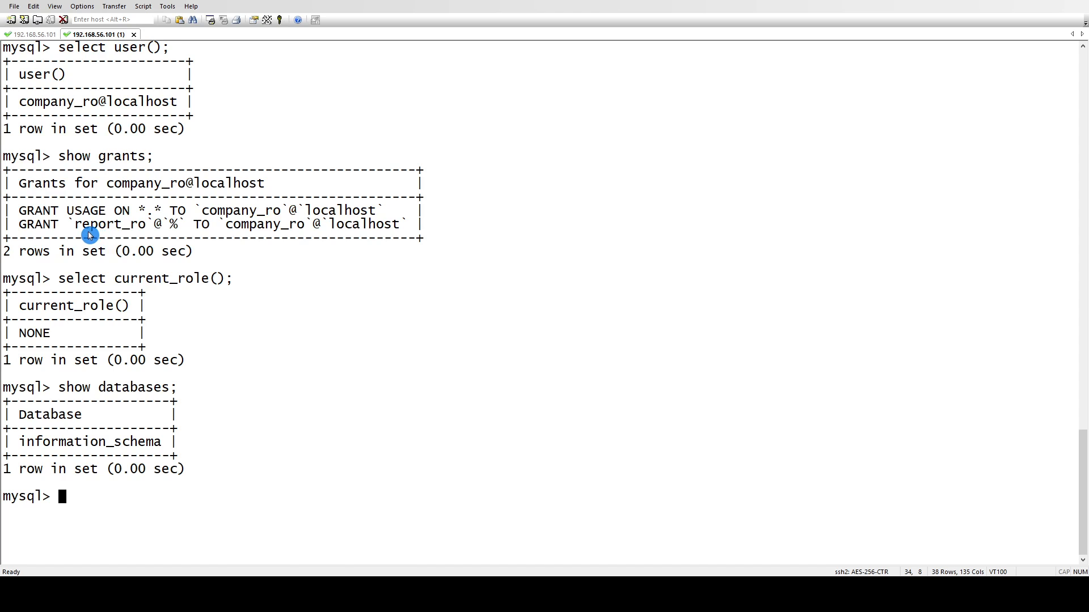
double_click(106, 223)
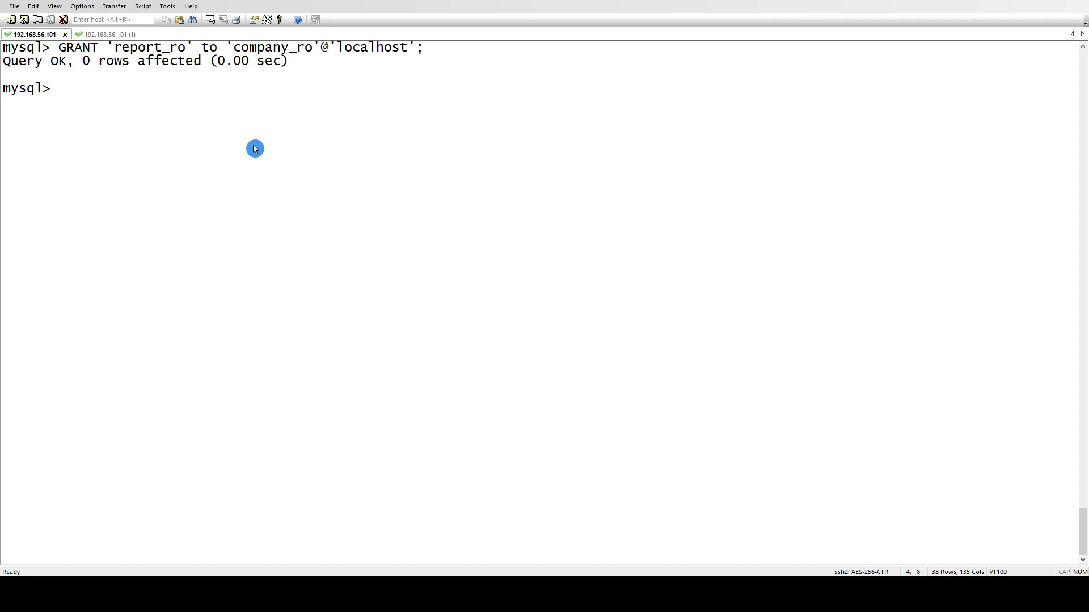
Show report_ro's grants in the admin session, highlighting SELECT on employees, and return to company_ro.
double_click(156, 48)
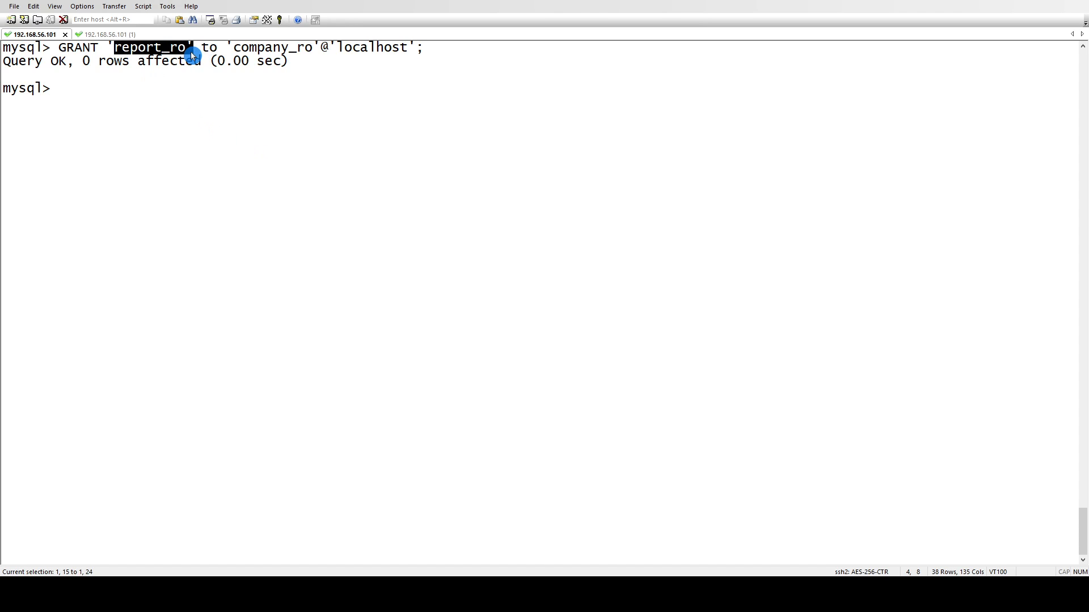
text(shwo)
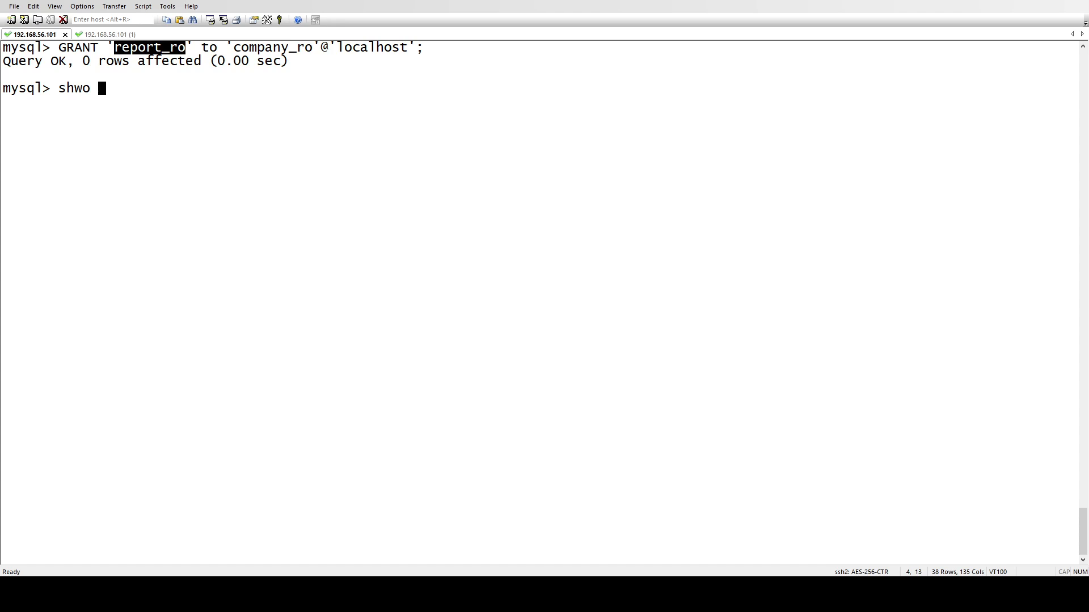
text(show gra)
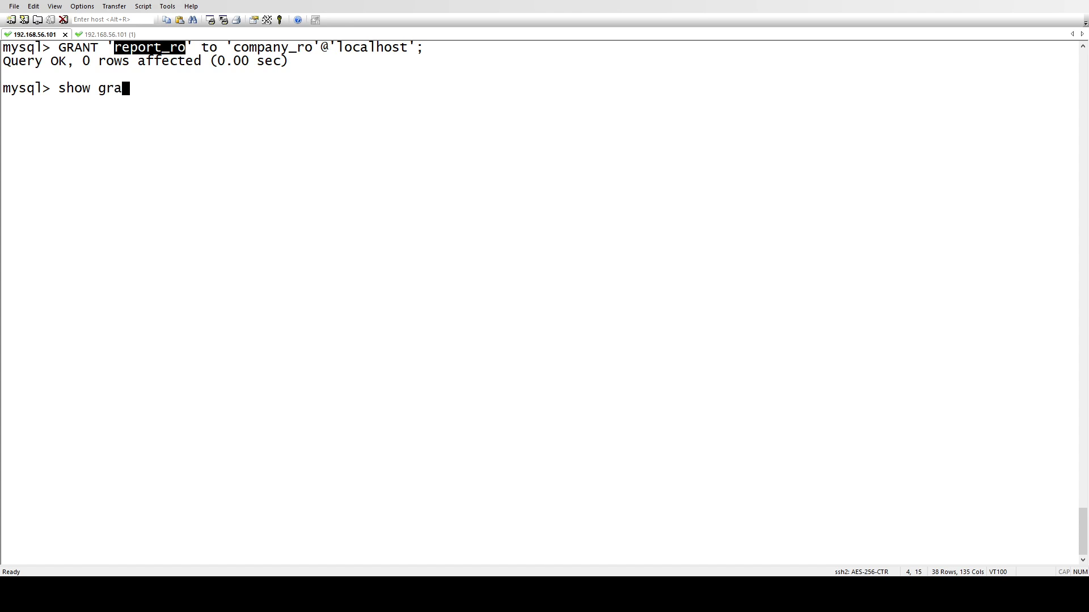
text(nts for report_ro;)
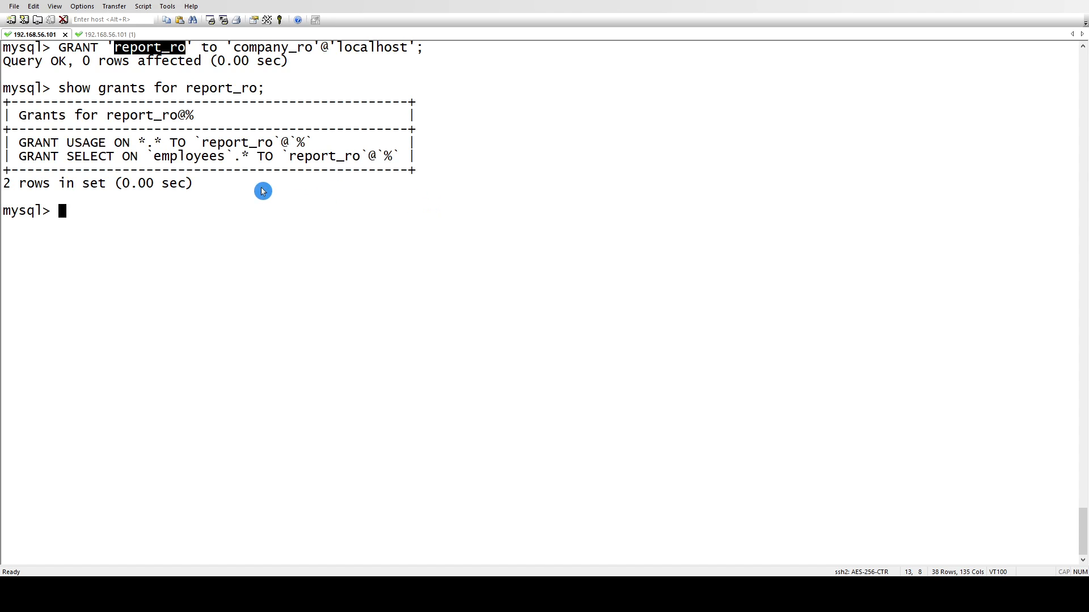
double_click(188, 157)
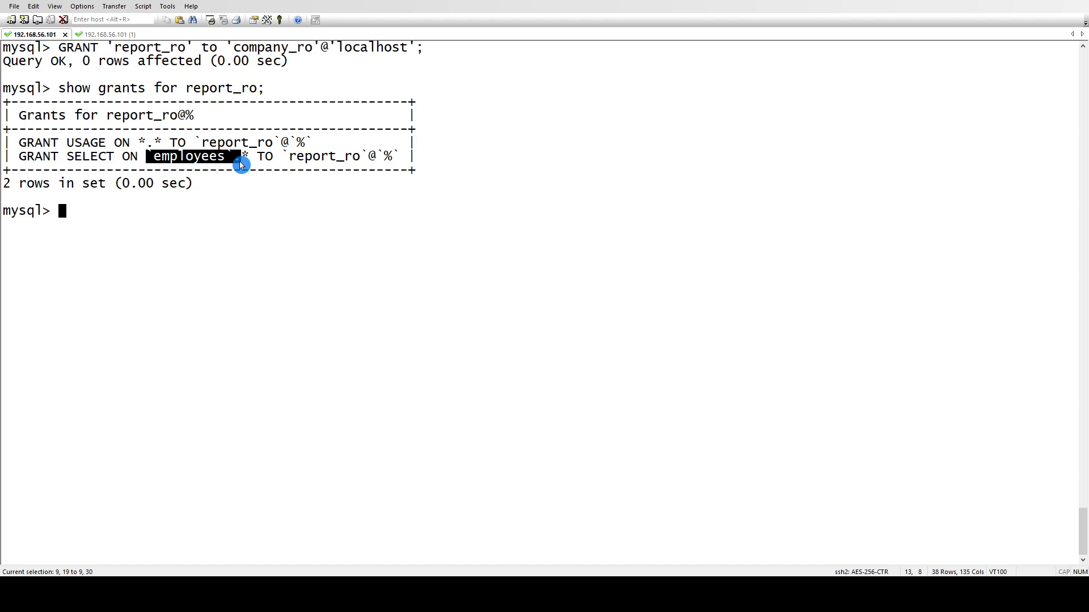
click(206, 167)
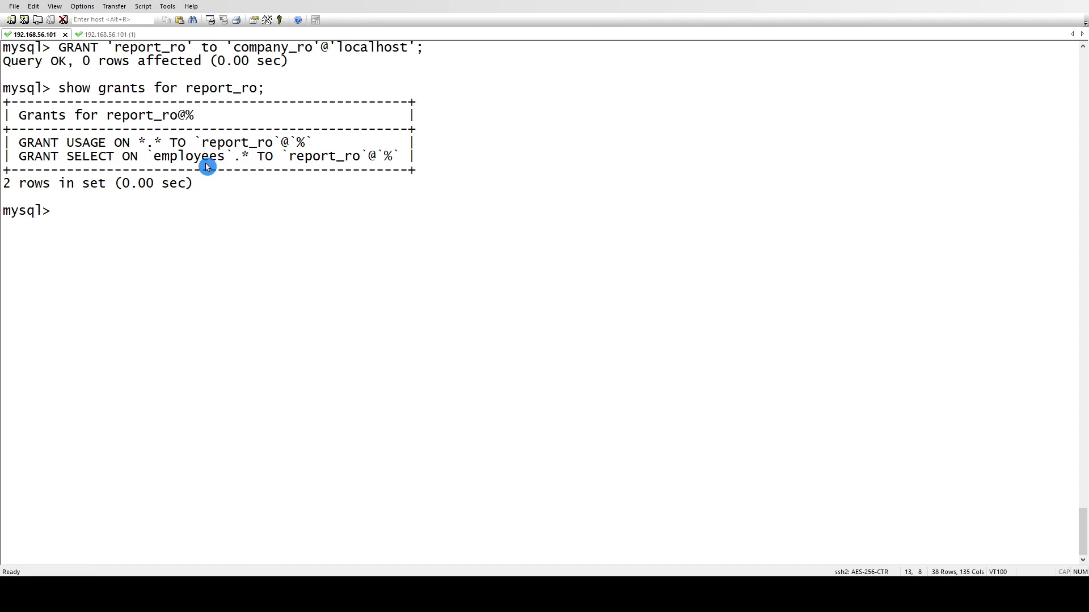
click(93, 33)
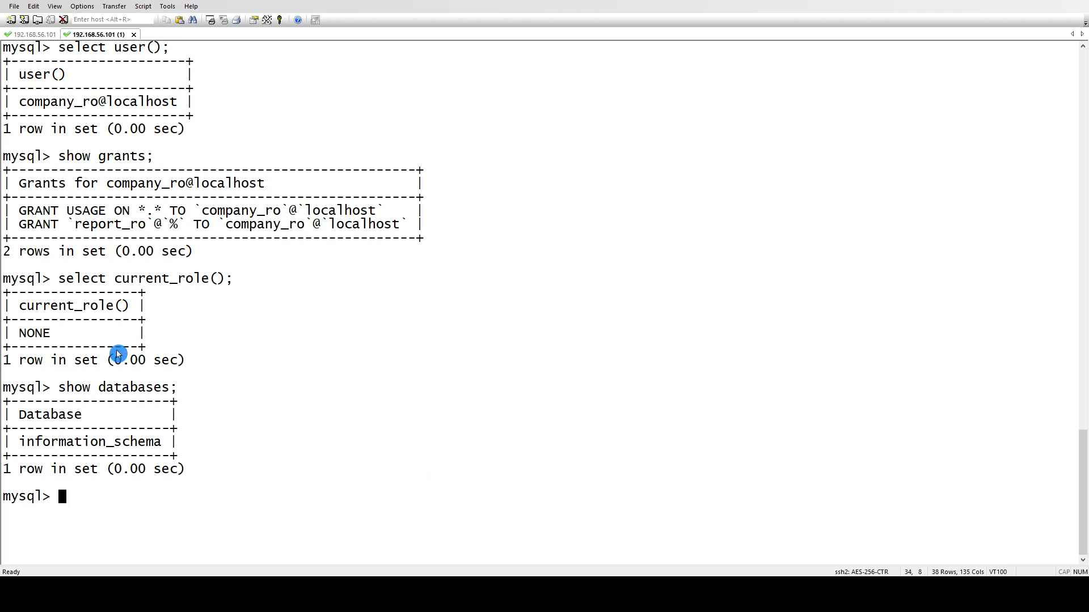
mouse_move(184, 349)
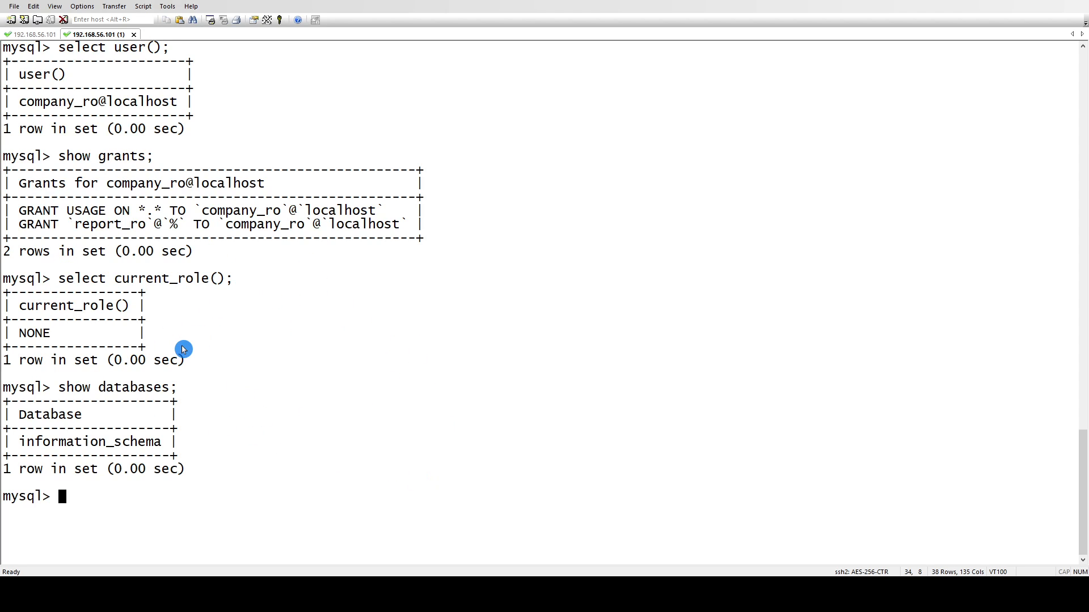
Activate report_ro with SET ROLE so company_ro's grants include SELECT on employees.
text(set role)
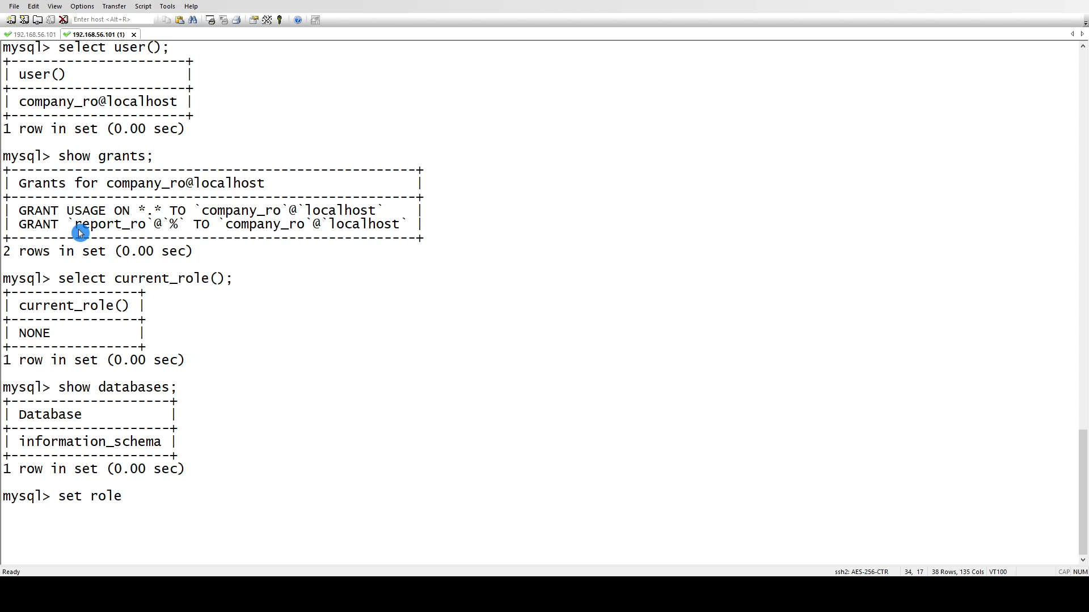
text(report_ro;)
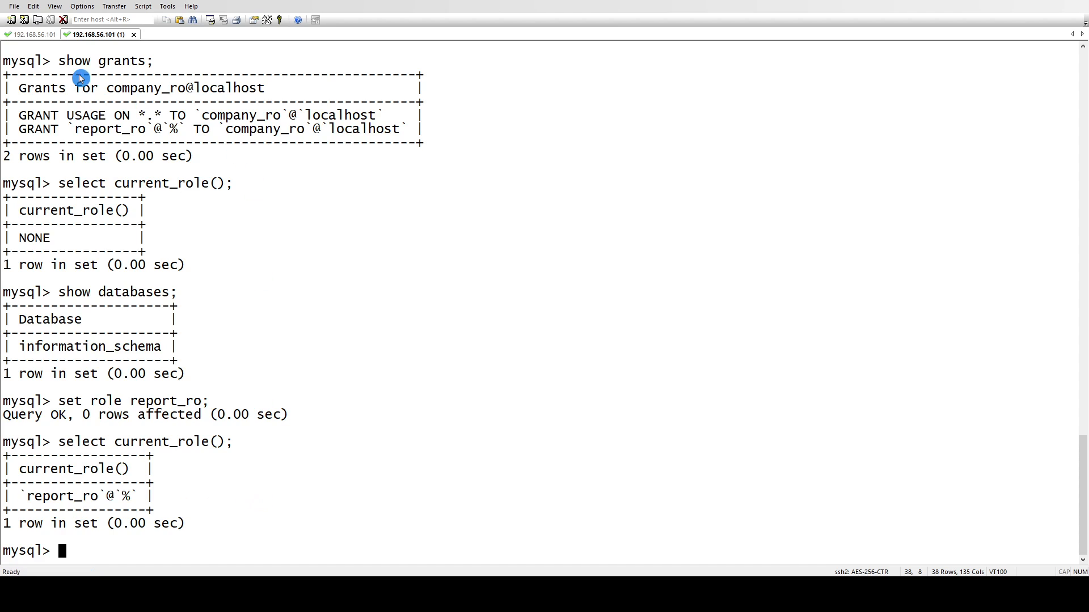
text(show grants;)
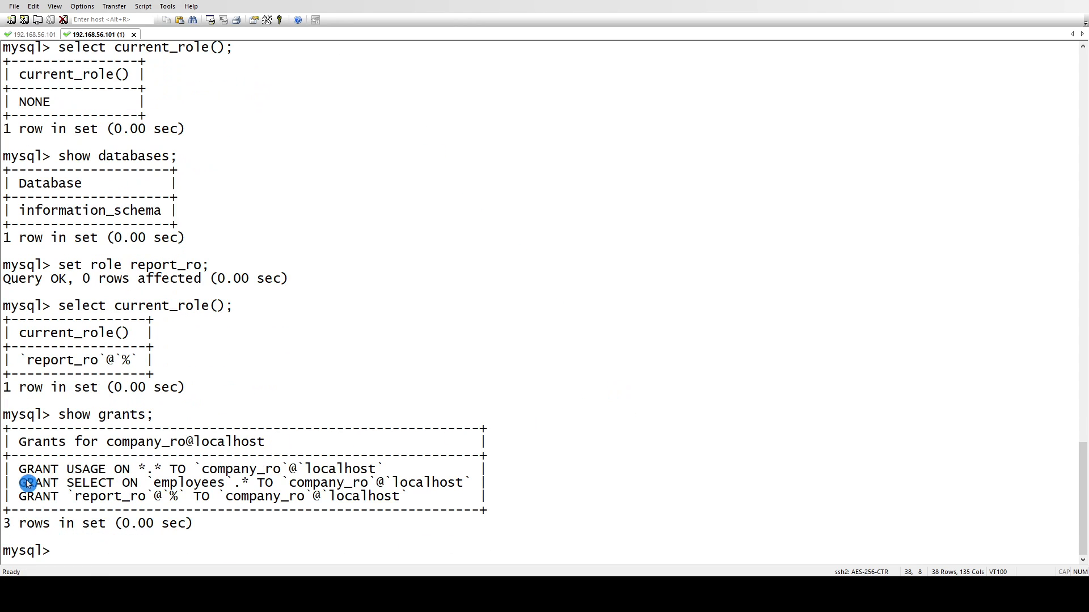
drag(20, 483, 481, 483)
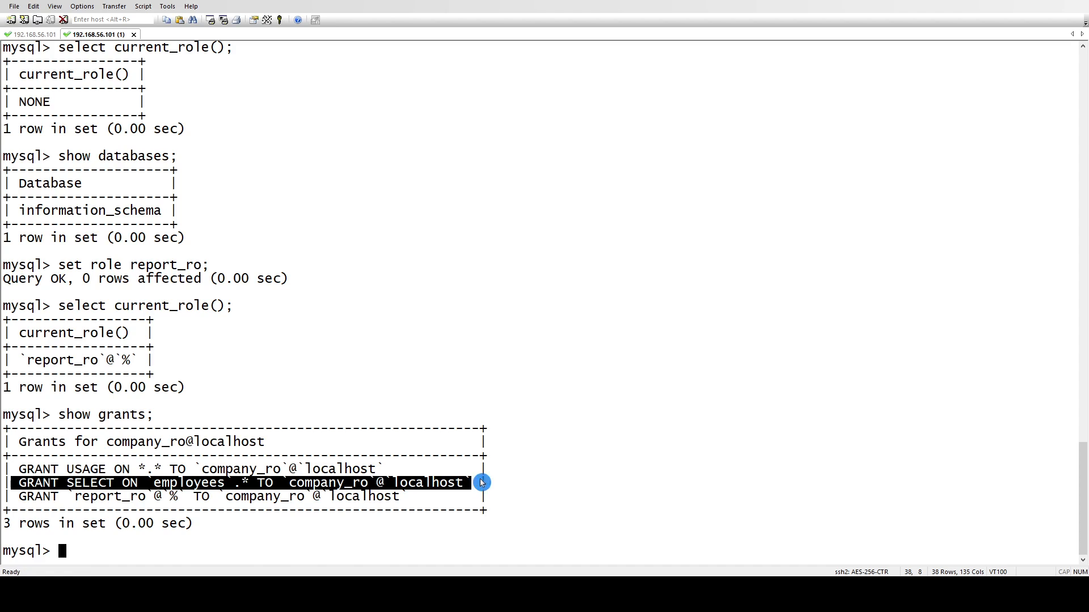
List databases again, now showing employees alongside information_schema.
text(show databases;)
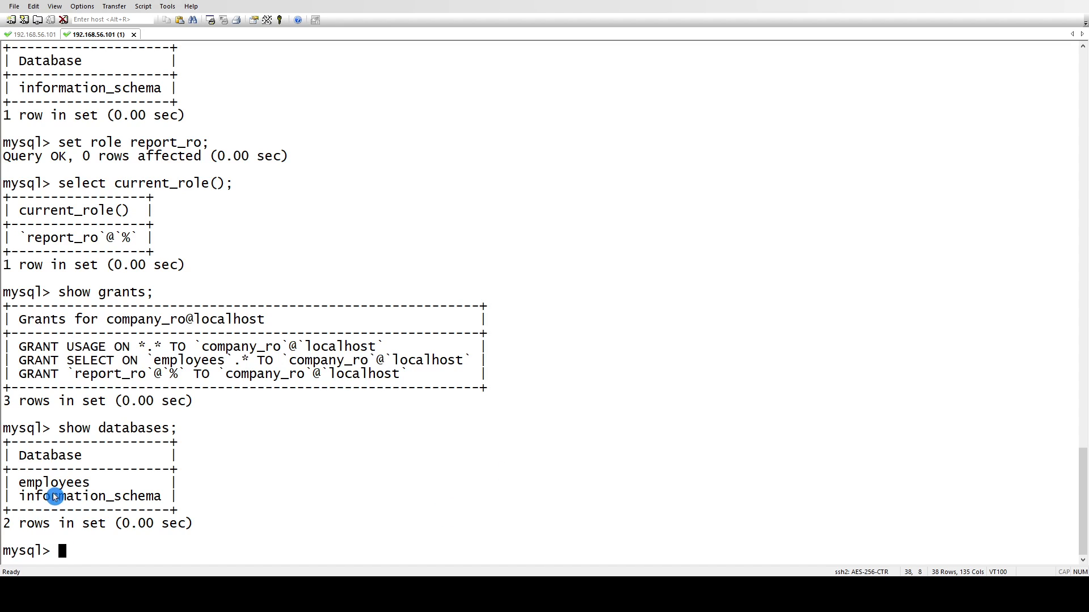
double_click(54, 483)
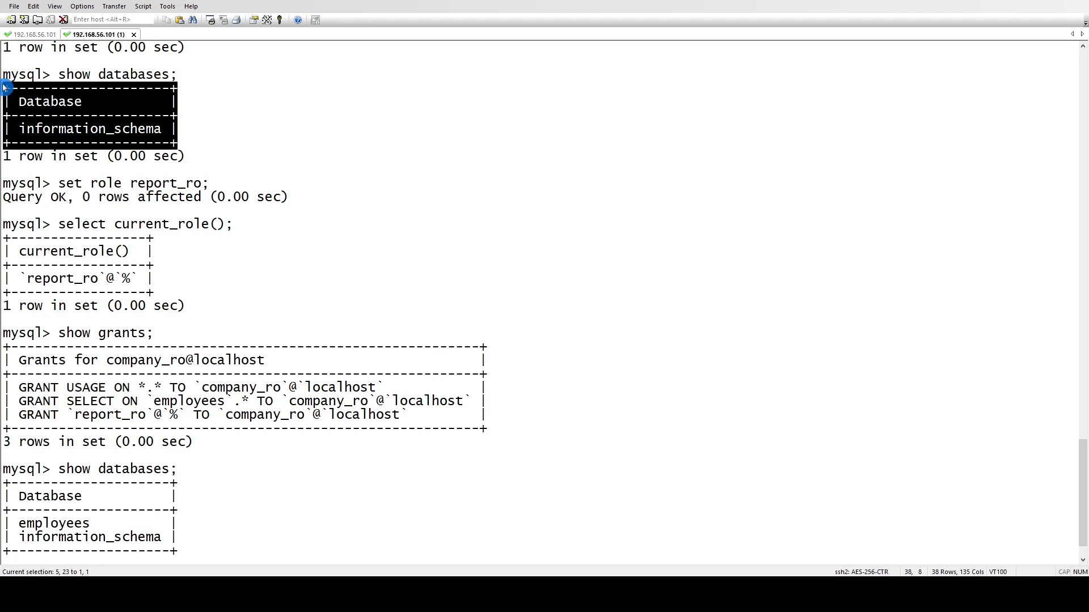
Deactivate the role with SET ROLE NONE so only information_schema is listed, and query current_role().
scroll(down, 3)
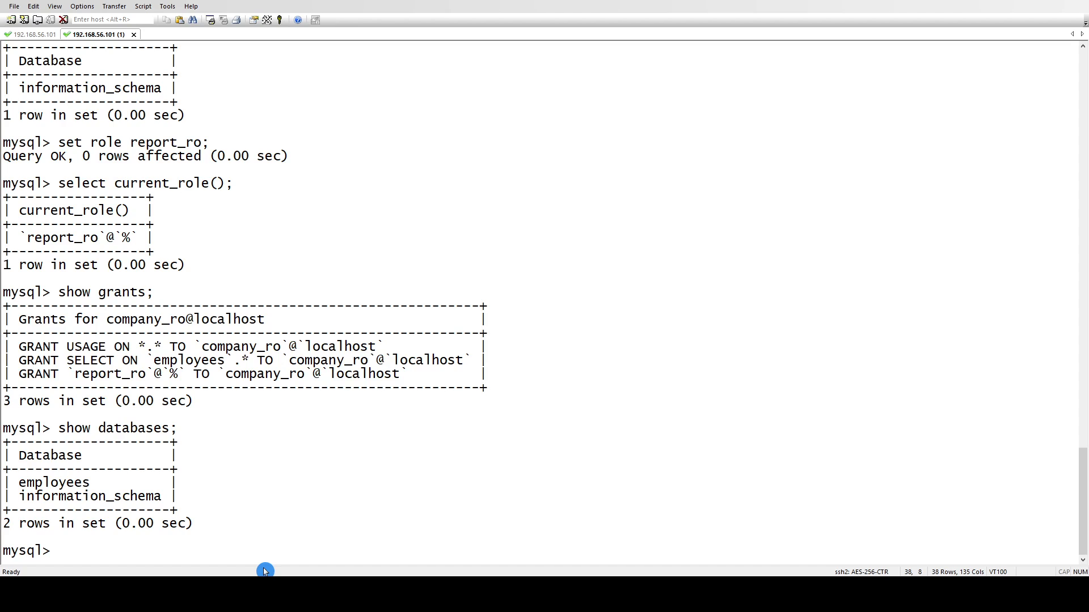
mouse_move(57, 116)
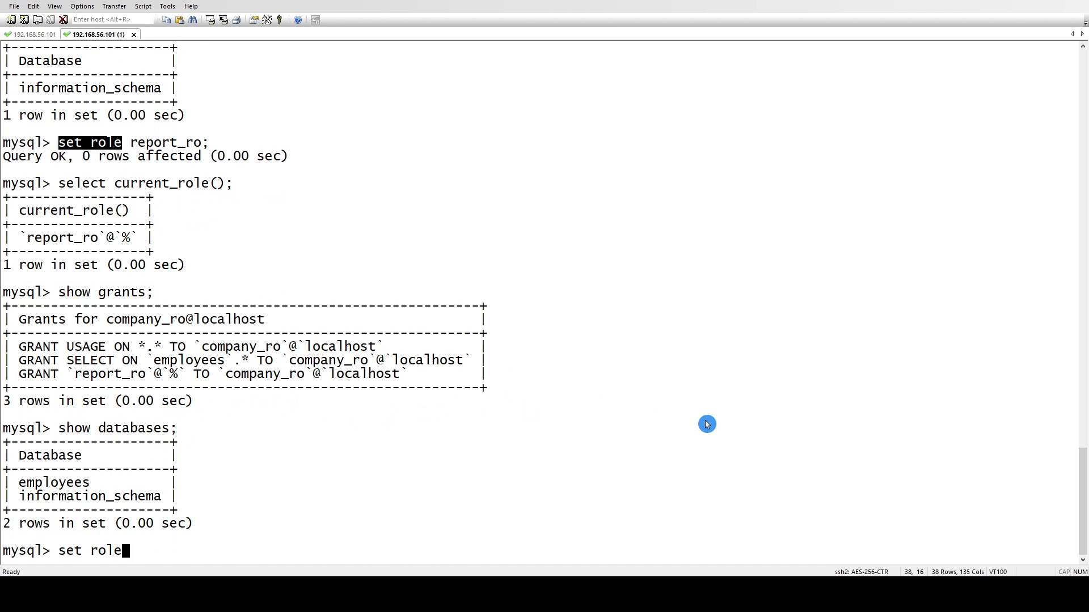
text(none;)
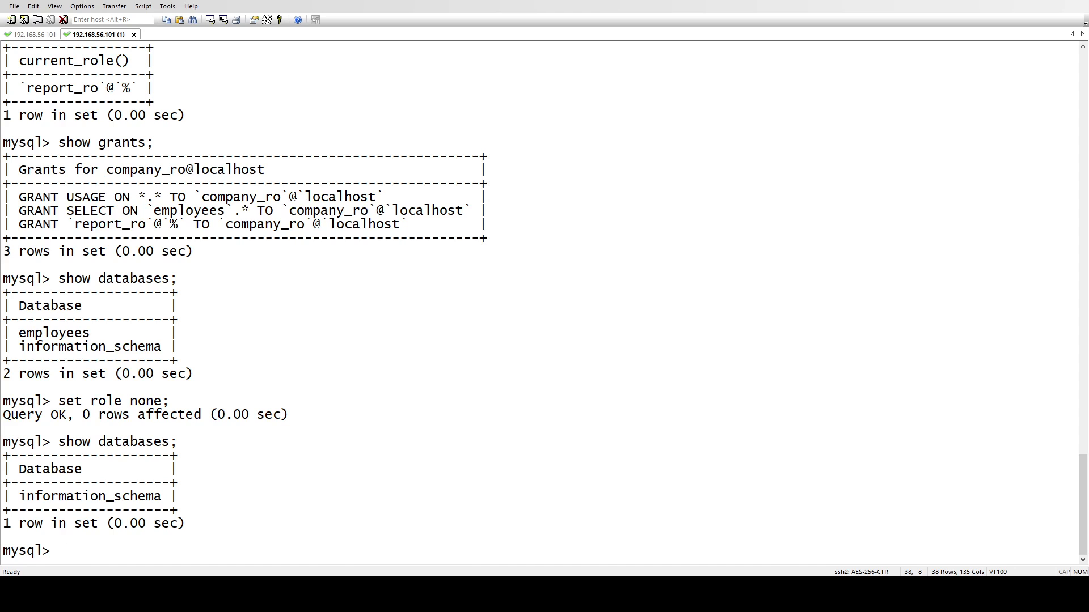
text(select current_role();)
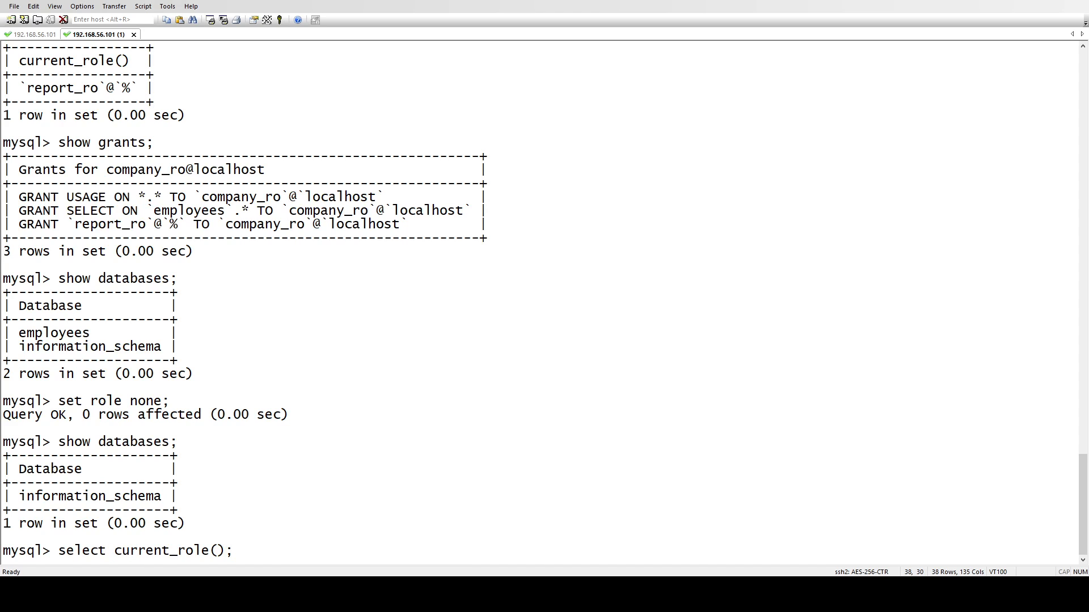